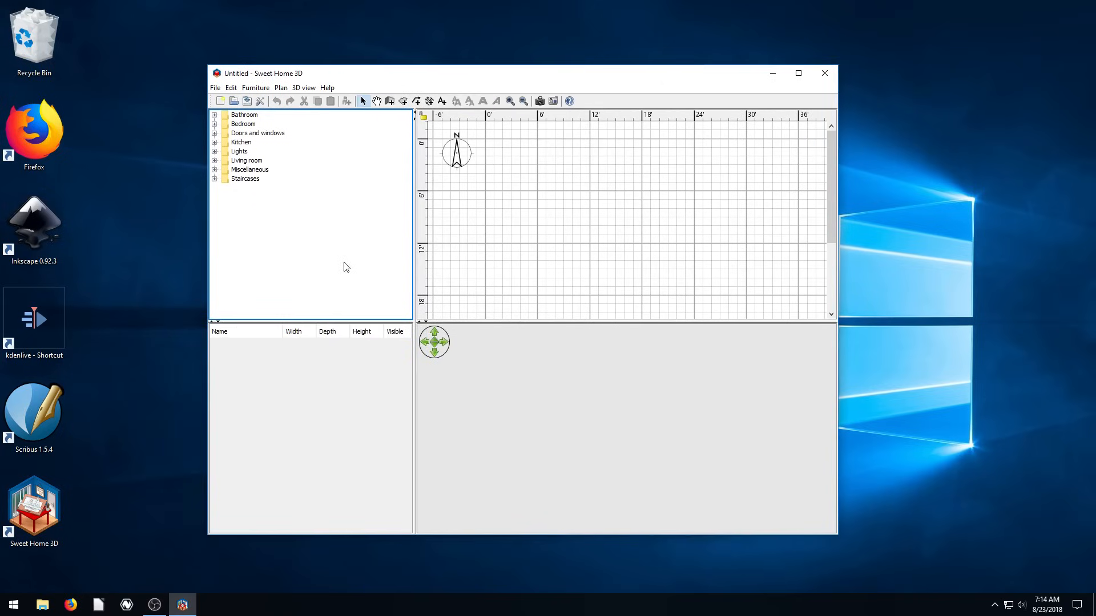
{"action": "mouse_move", "coordinate": [493, 384]}
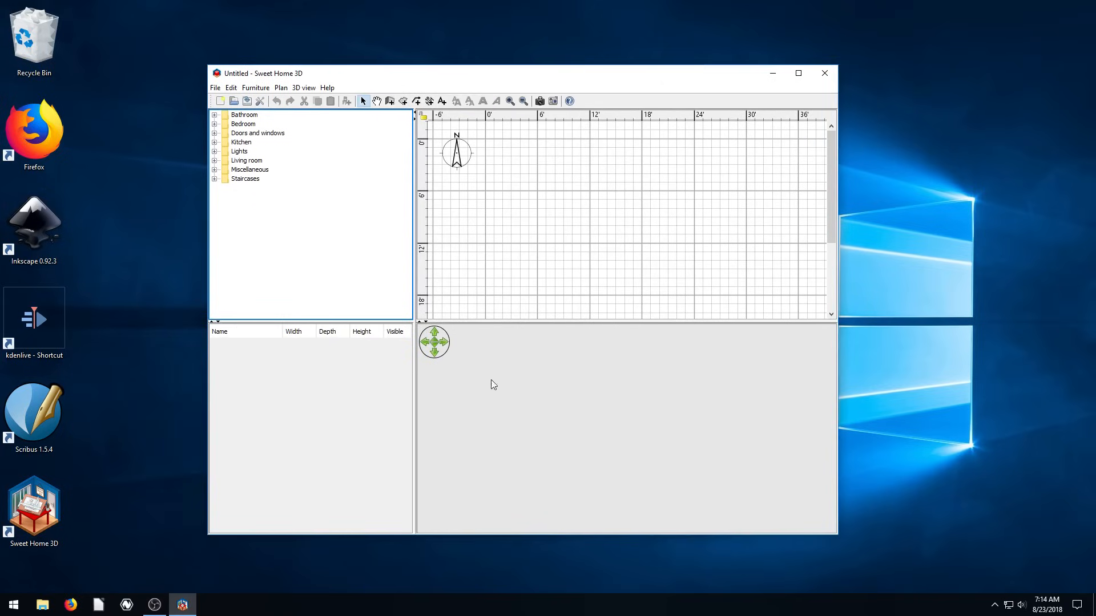
{"action": "mouse_move", "coordinate": [289, 294]}
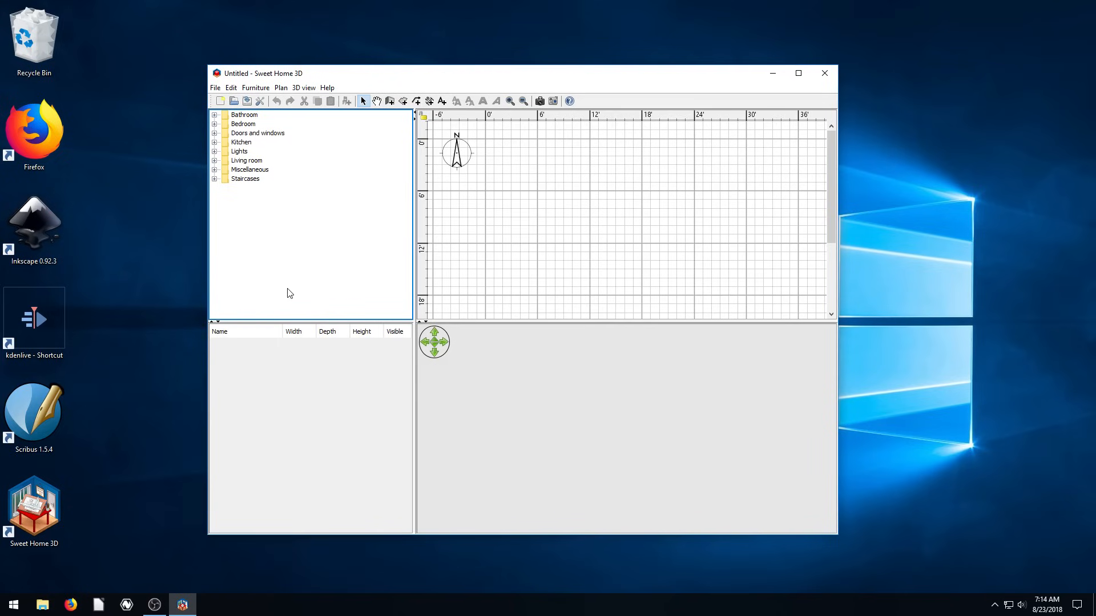
{"action": "mouse_move", "coordinate": [383, 227]}
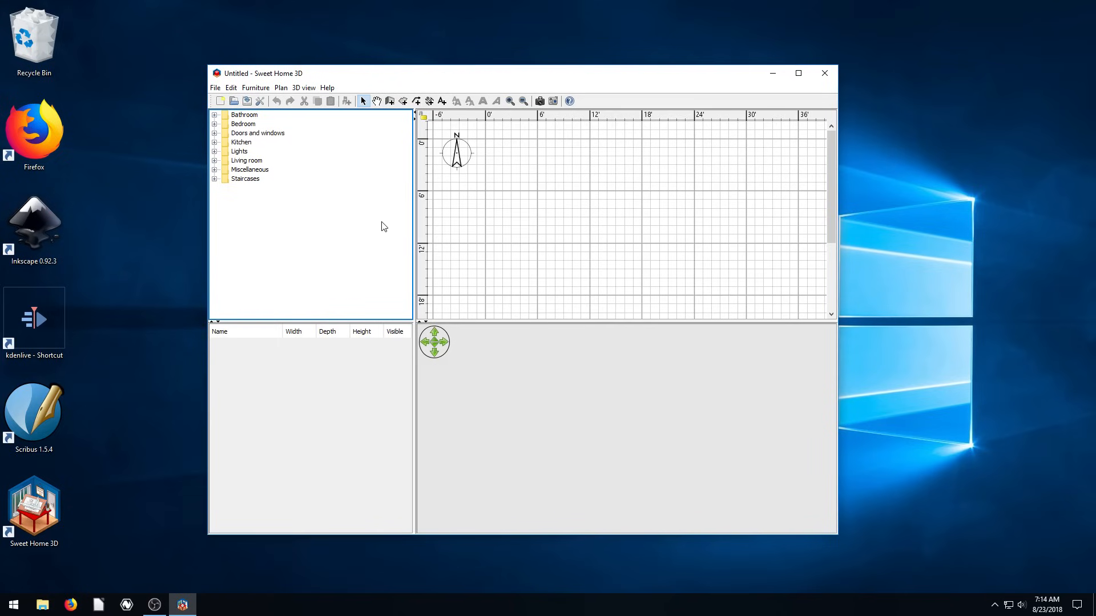
{"action": "mouse_move", "coordinate": [808, 87]}
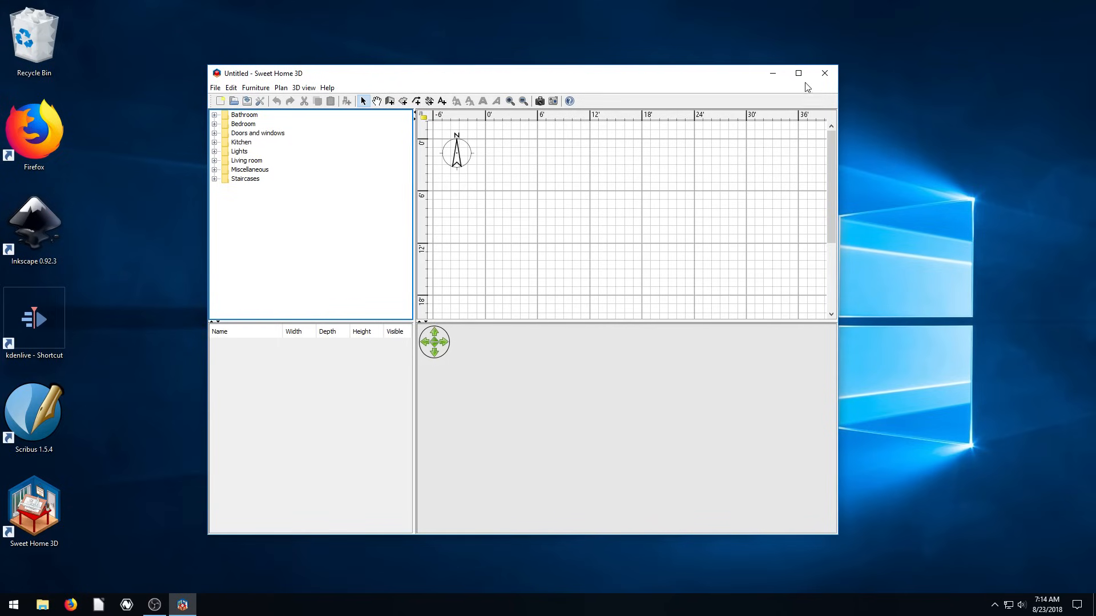
- Maximize the Sweet Home 3D window and activate the Create walls tool
{"action": "left_click", "coordinate": [798, 72]}
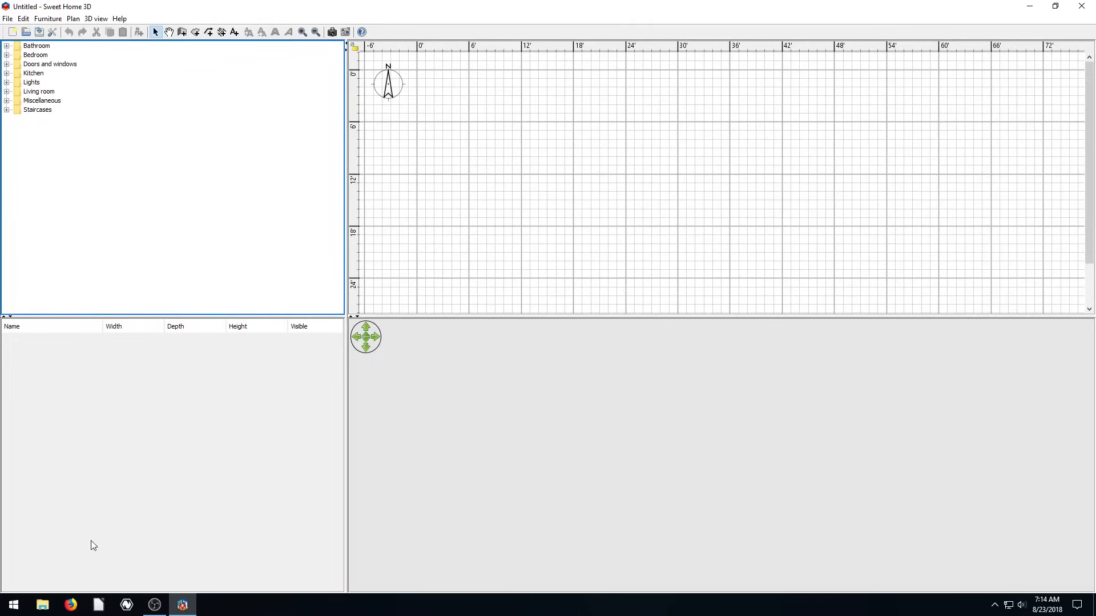
{"action": "mouse_move", "coordinate": [437, 448]}
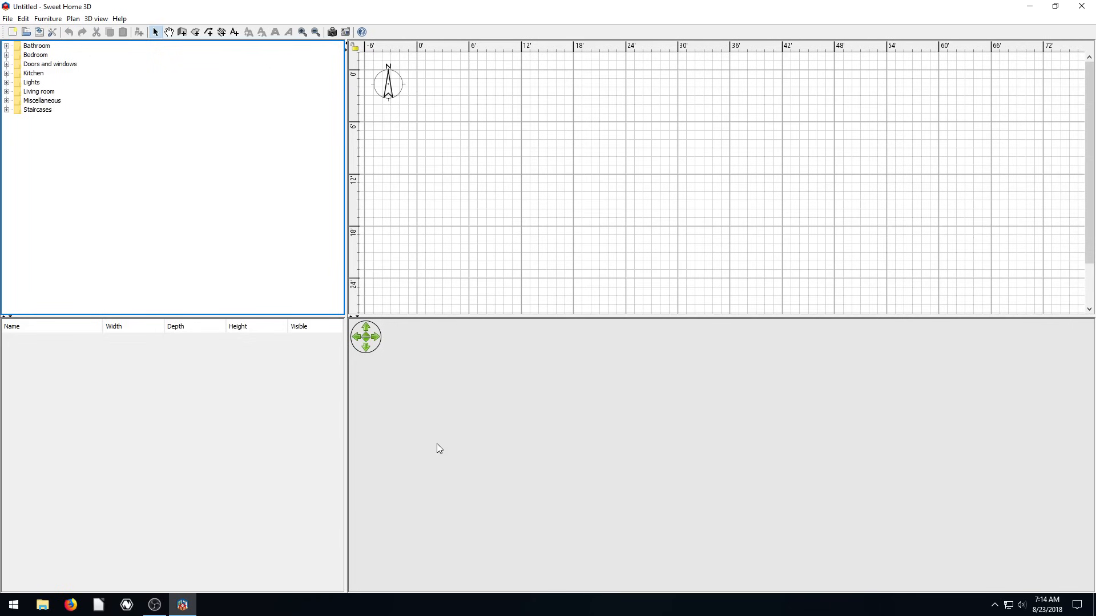
{"action": "mouse_move", "coordinate": [473, 272]}
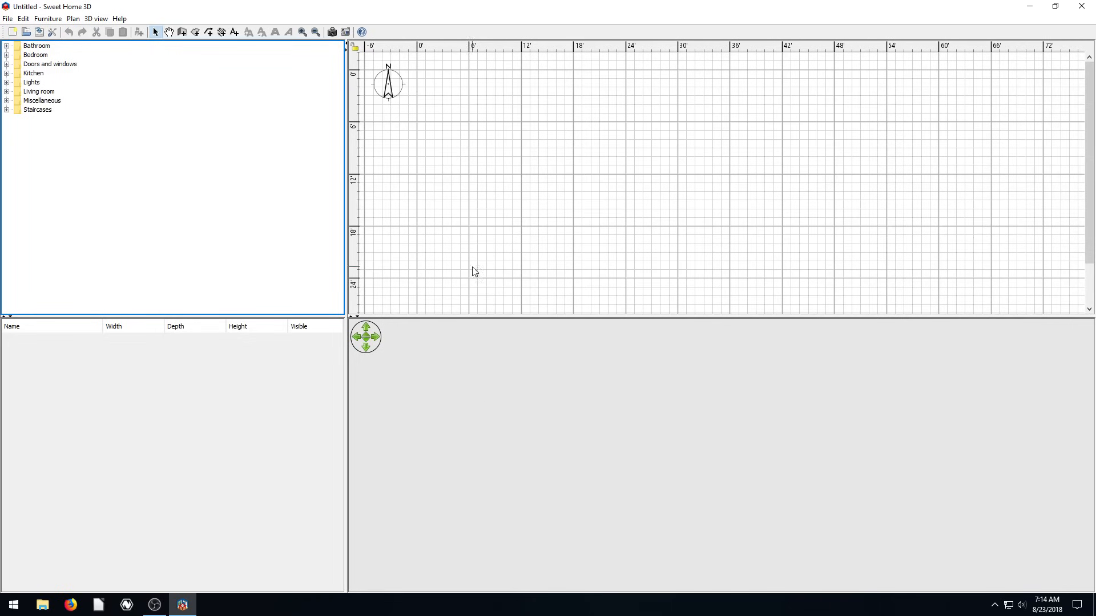
{"action": "mouse_move", "coordinate": [212, 349]}
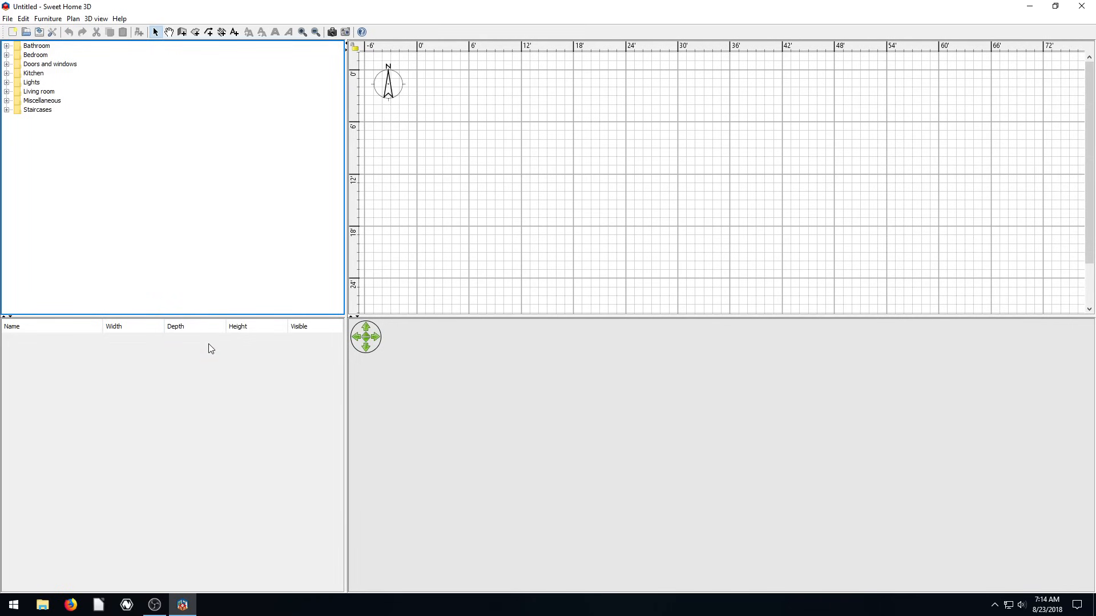
{"action": "mouse_move", "coordinate": [245, 67]}
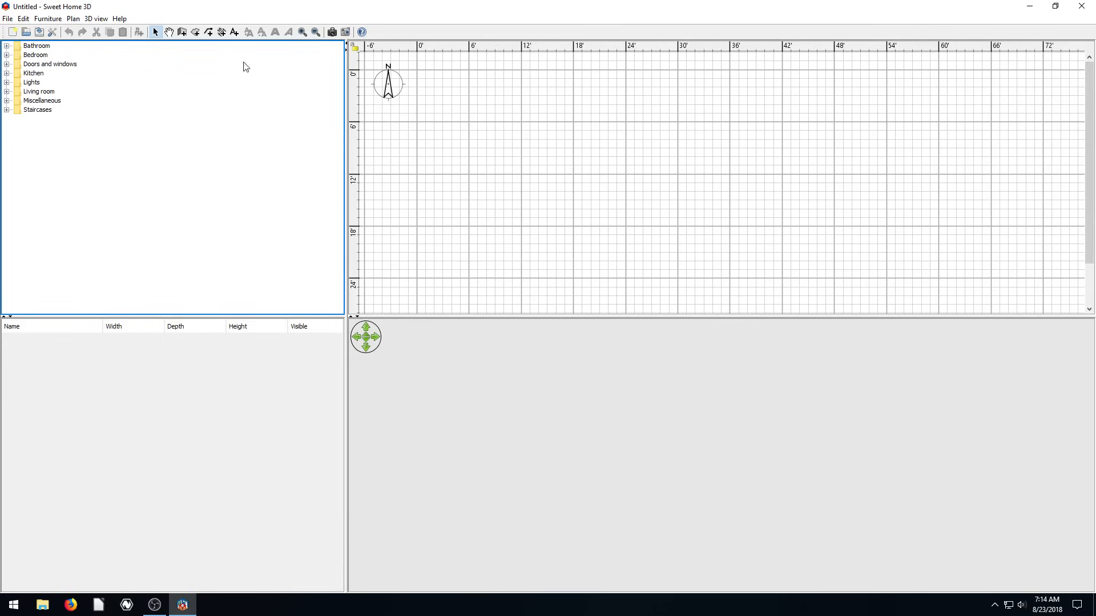
{"action": "mouse_move", "coordinate": [603, 288]}
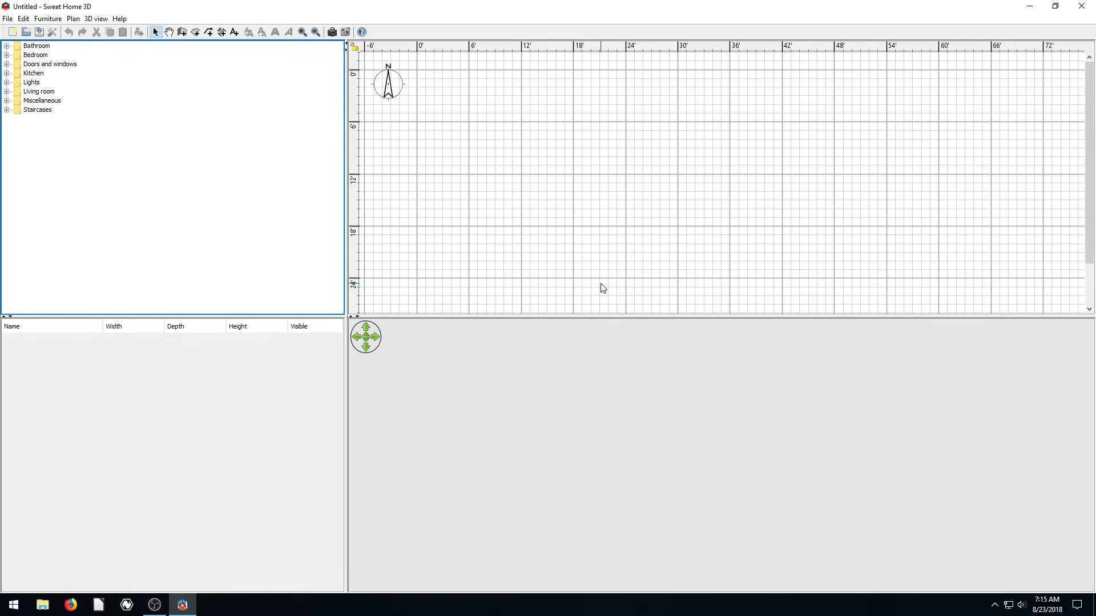
{"action": "mouse_move", "coordinate": [775, 196]}
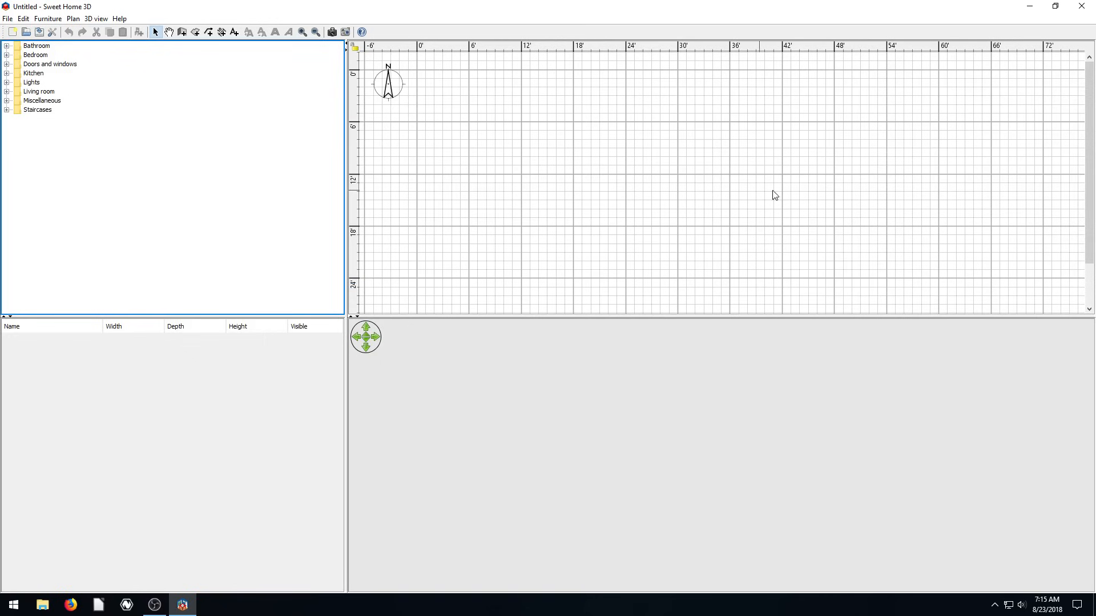
{"action": "mouse_move", "coordinate": [490, 199]}
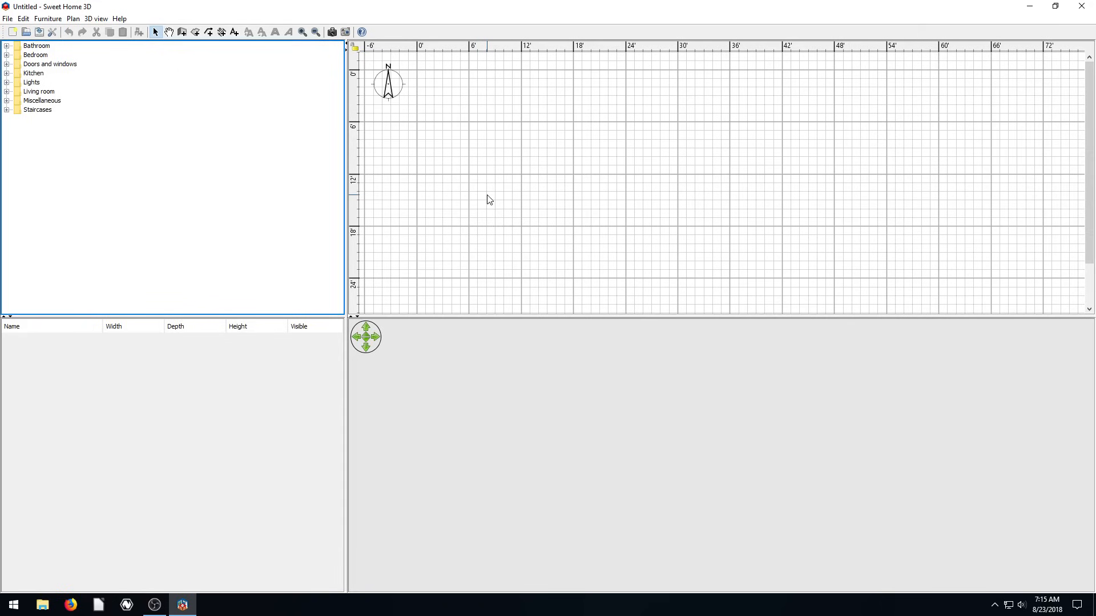
{"action": "mouse_move", "coordinate": [655, 166]}
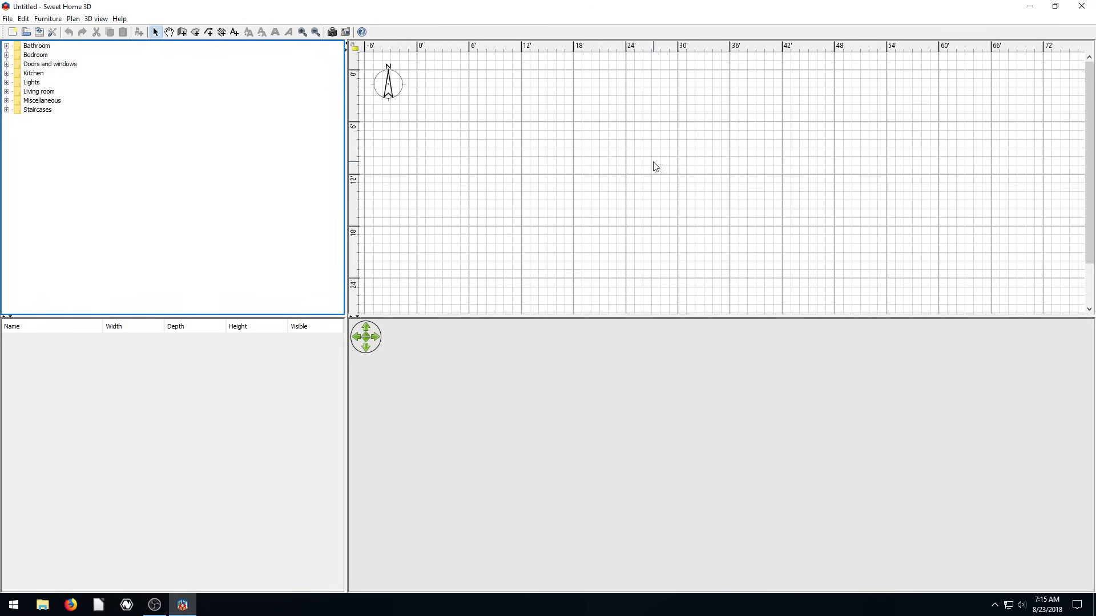
{"action": "mouse_move", "coordinate": [721, 95]}
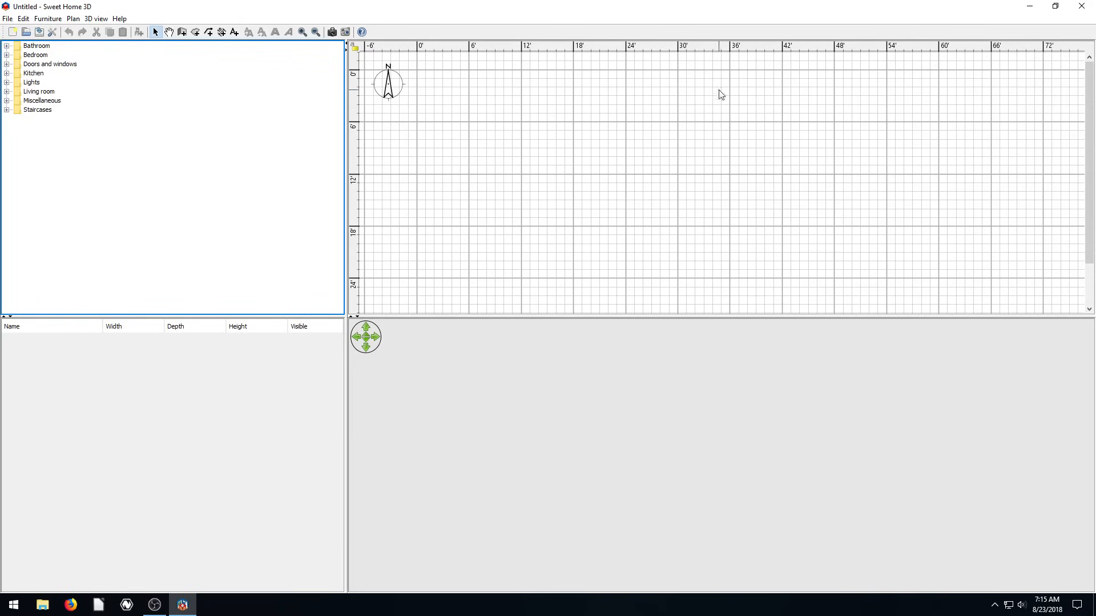
{"action": "mouse_move", "coordinate": [596, 116]}
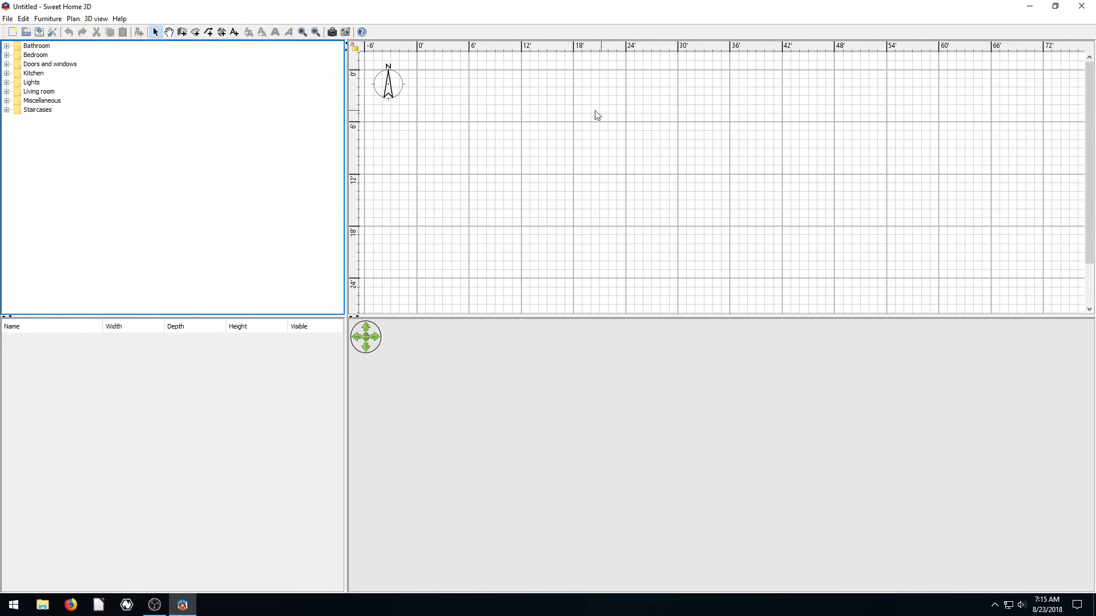
{"action": "mouse_move", "coordinate": [714, 195]}
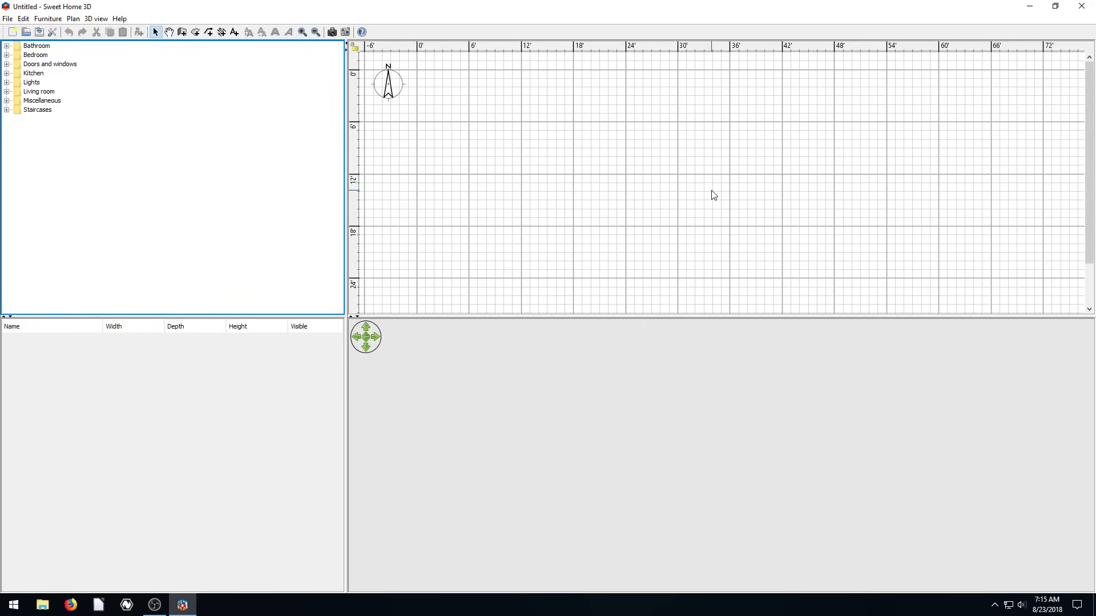
{"action": "mouse_move", "coordinate": [615, 170]}
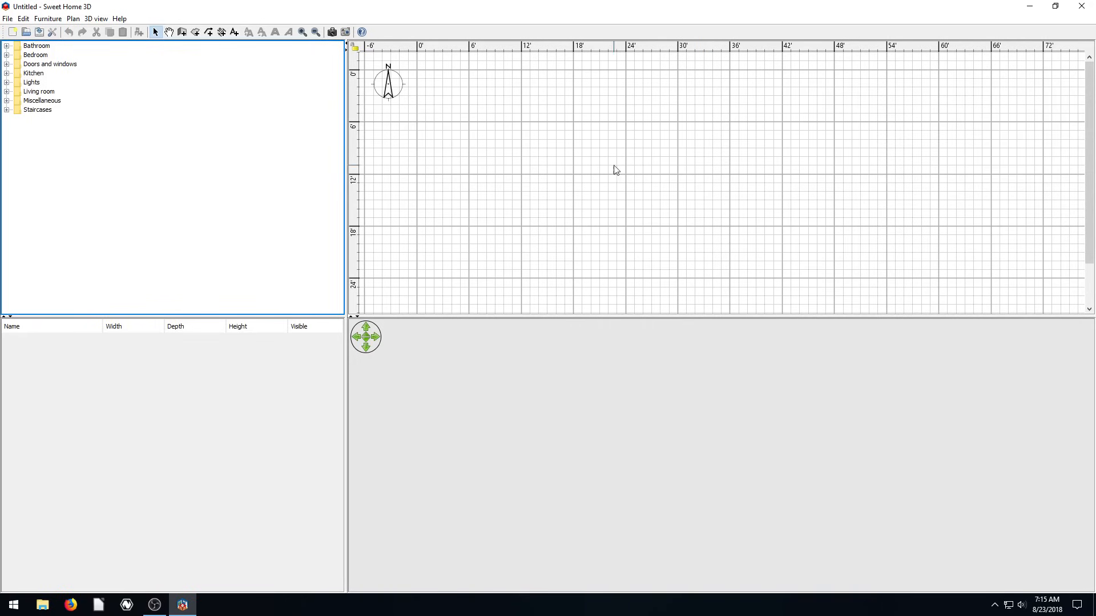
{"action": "mouse_move", "coordinate": [198, 59]}
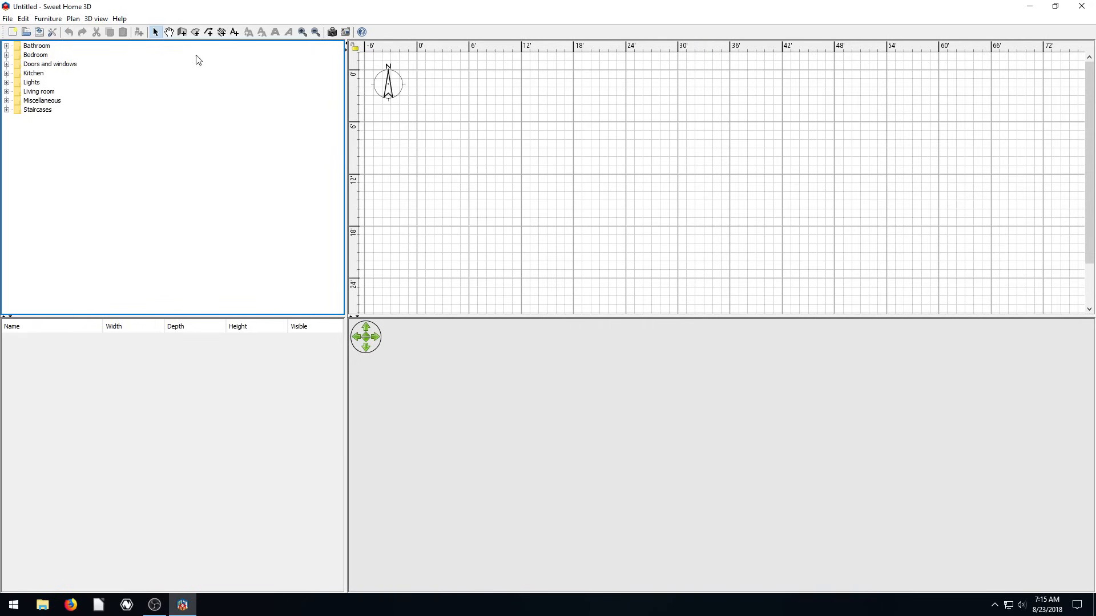
{"action": "left_click", "coordinate": [181, 32]}
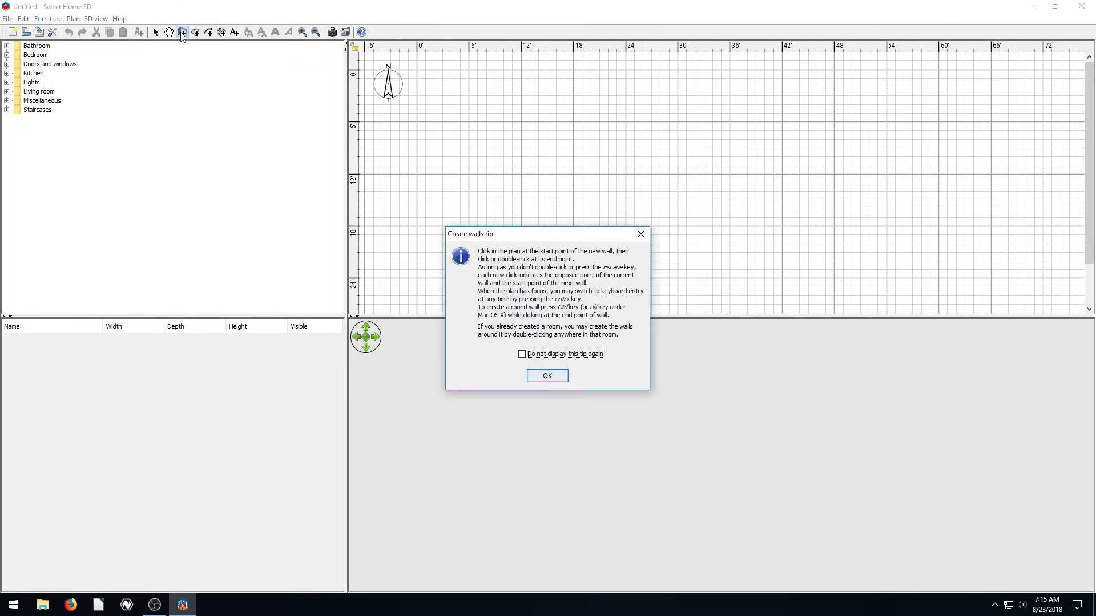
{"action": "mouse_move", "coordinate": [544, 255]}
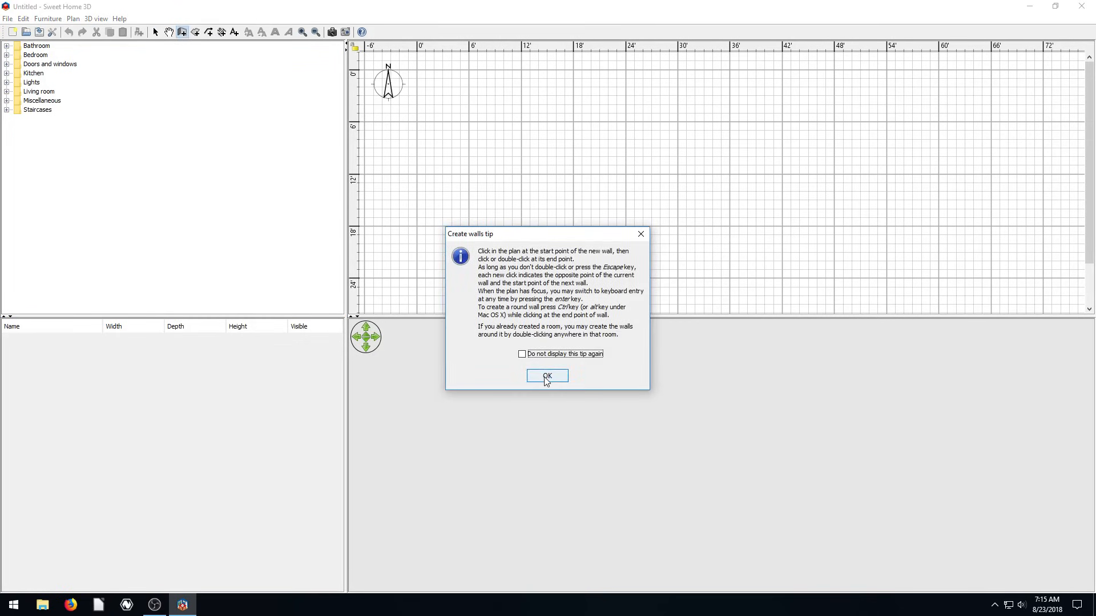
- Dismiss the wall tip, end the top wall at 30 feet, and mark the next corner
{"action": "left_click", "coordinate": [547, 375]}
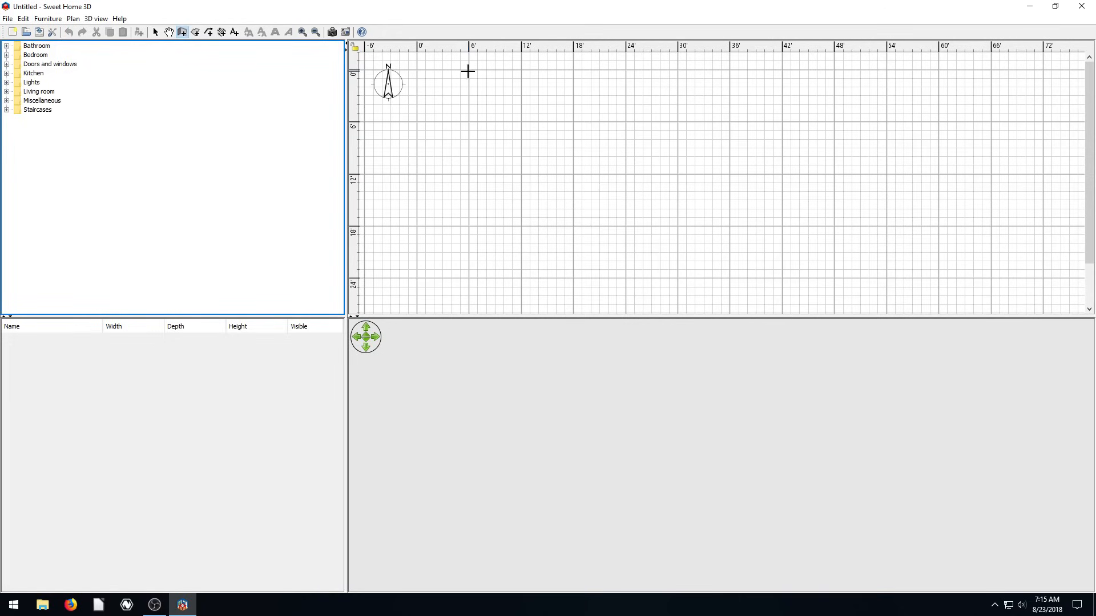
{"action": "mouse_move", "coordinate": [475, 134]}
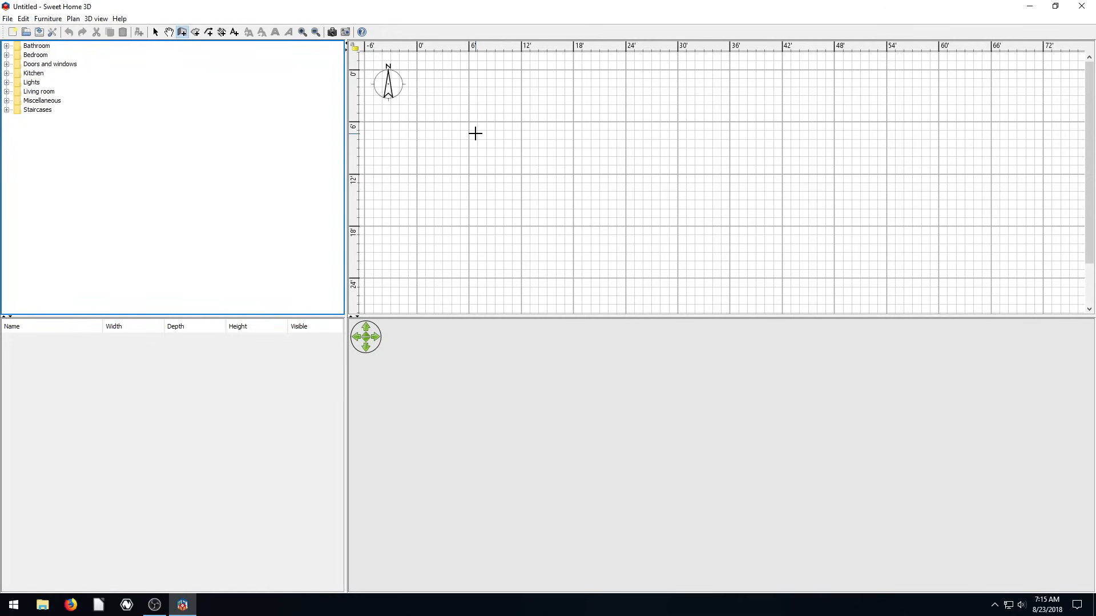
{"action": "mouse_move", "coordinate": [446, 101]}
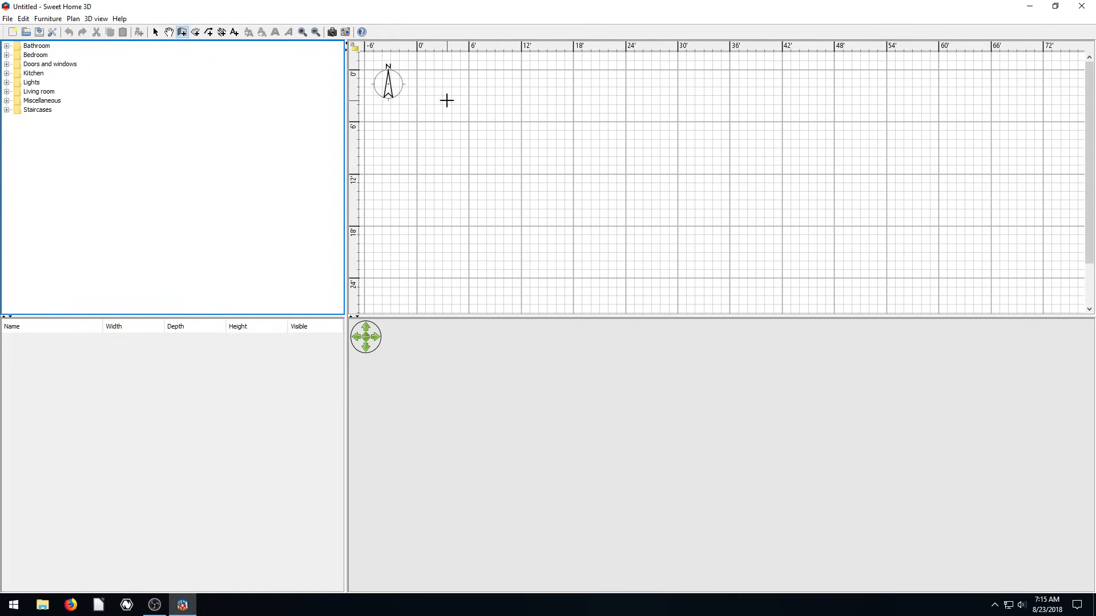
{"action": "mouse_move", "coordinate": [591, 50]}
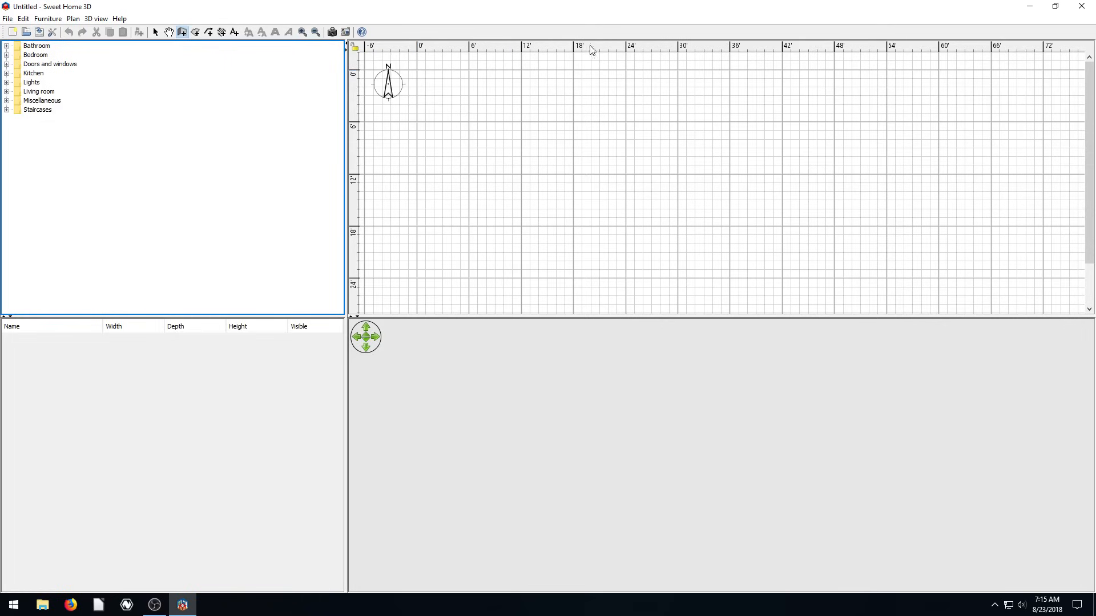
{"action": "mouse_move", "coordinate": [555, 132]}
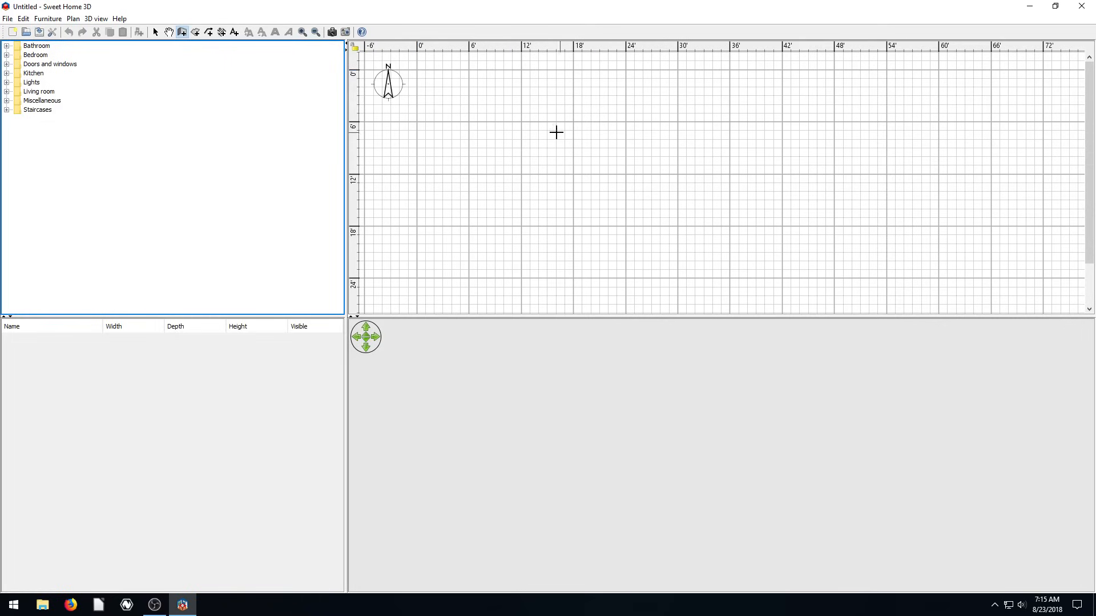
{"action": "mouse_move", "coordinate": [440, 108]}
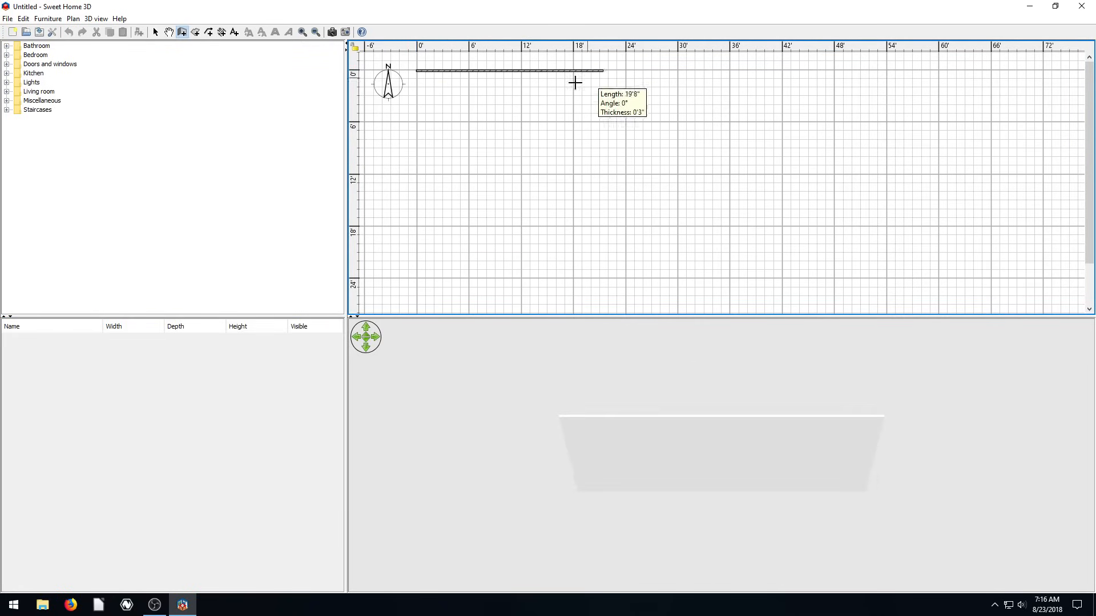
{"action": "mouse_move", "coordinate": [656, 82]}
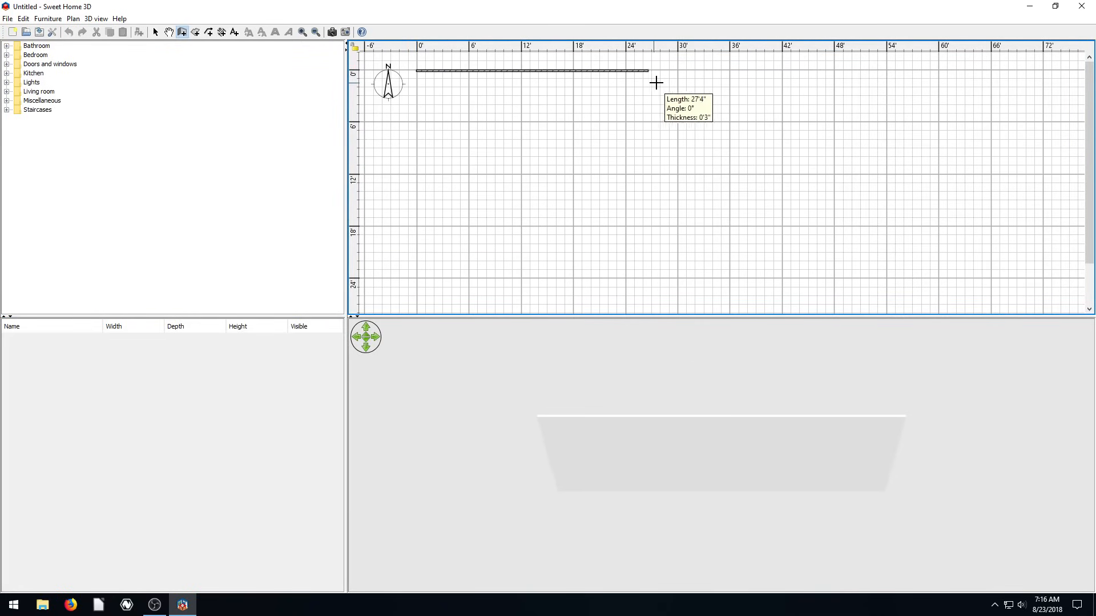
{"action": "mouse_move", "coordinate": [676, 75]}
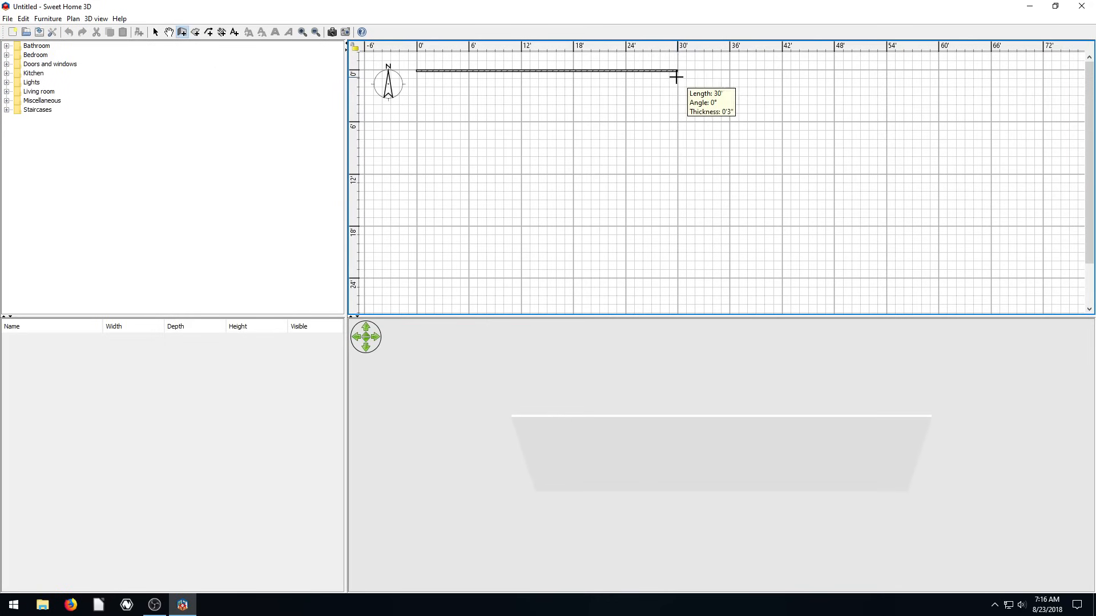
{"action": "left_click", "coordinate": [676, 91]}
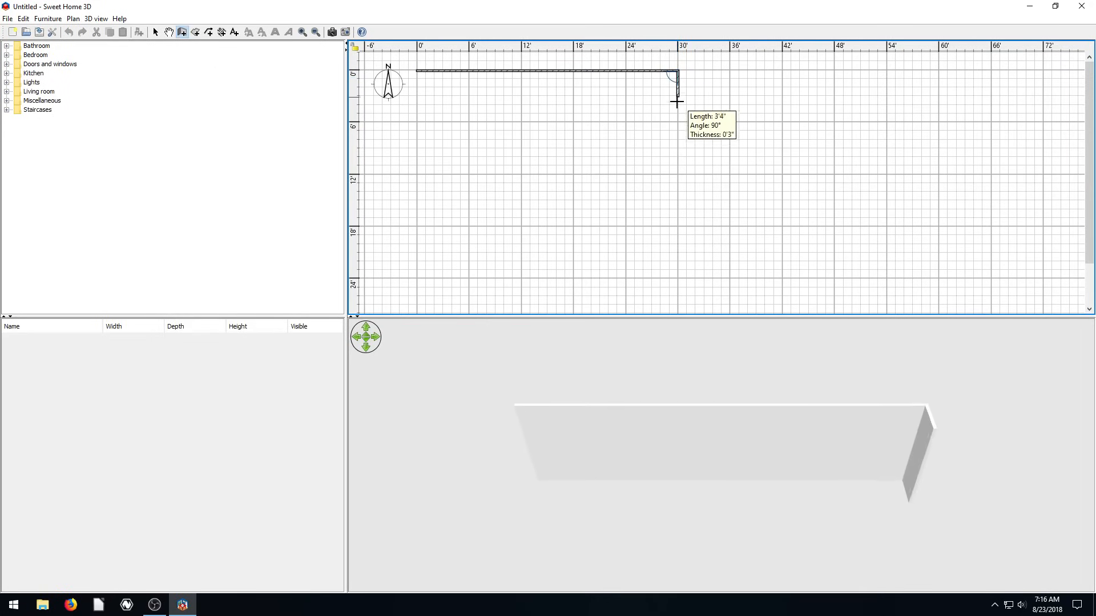
{"action": "left_click", "coordinate": [629, 210]}
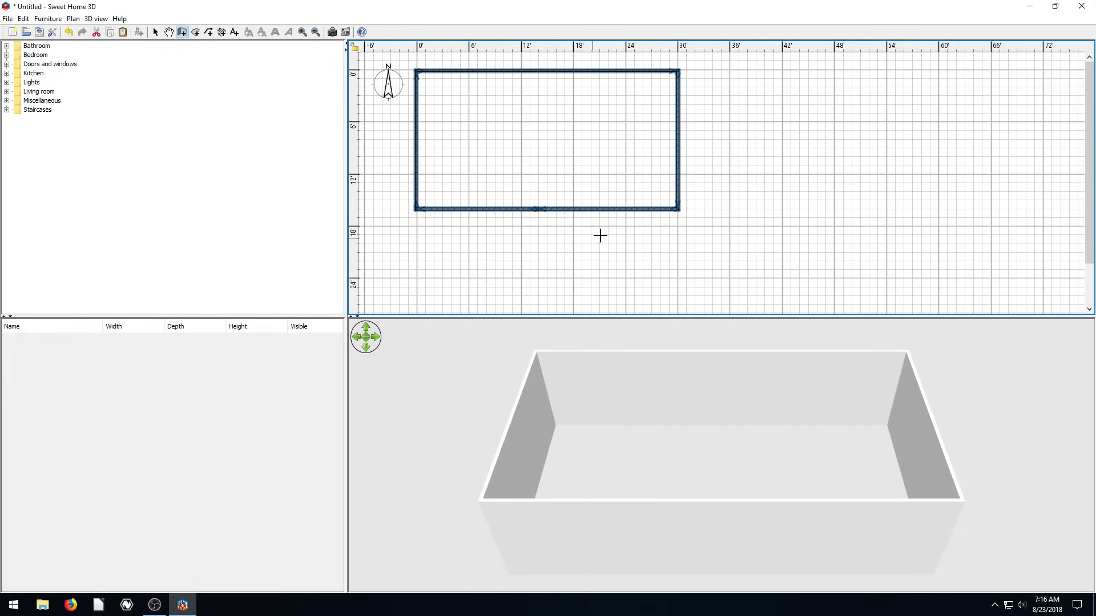
{"action": "mouse_move", "coordinate": [521, 160]}
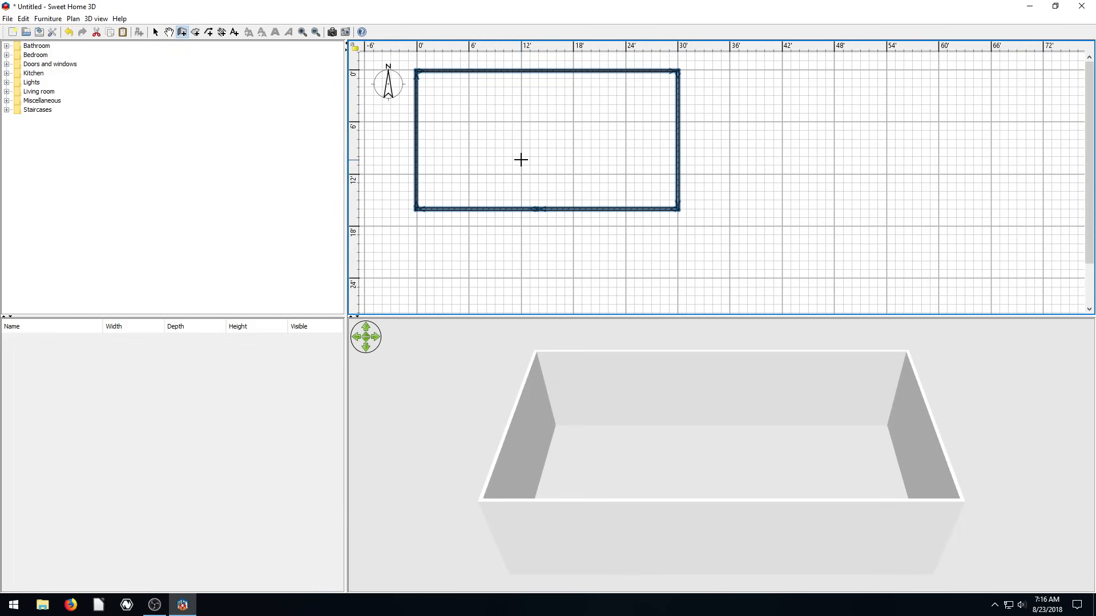
{"action": "mouse_move", "coordinate": [442, 126]}
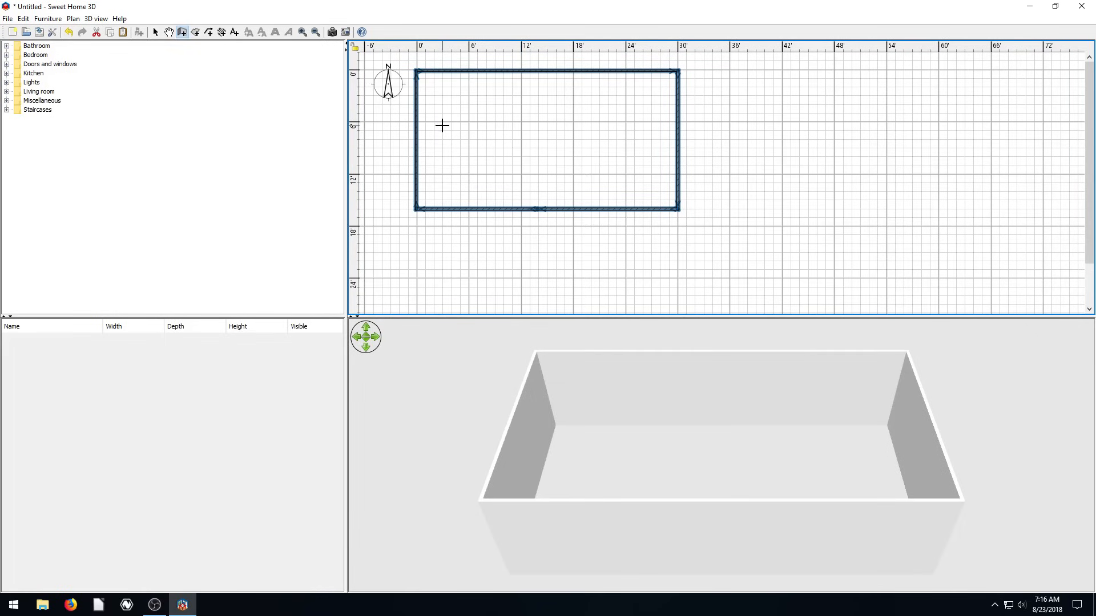
{"action": "mouse_move", "coordinate": [692, 69]}
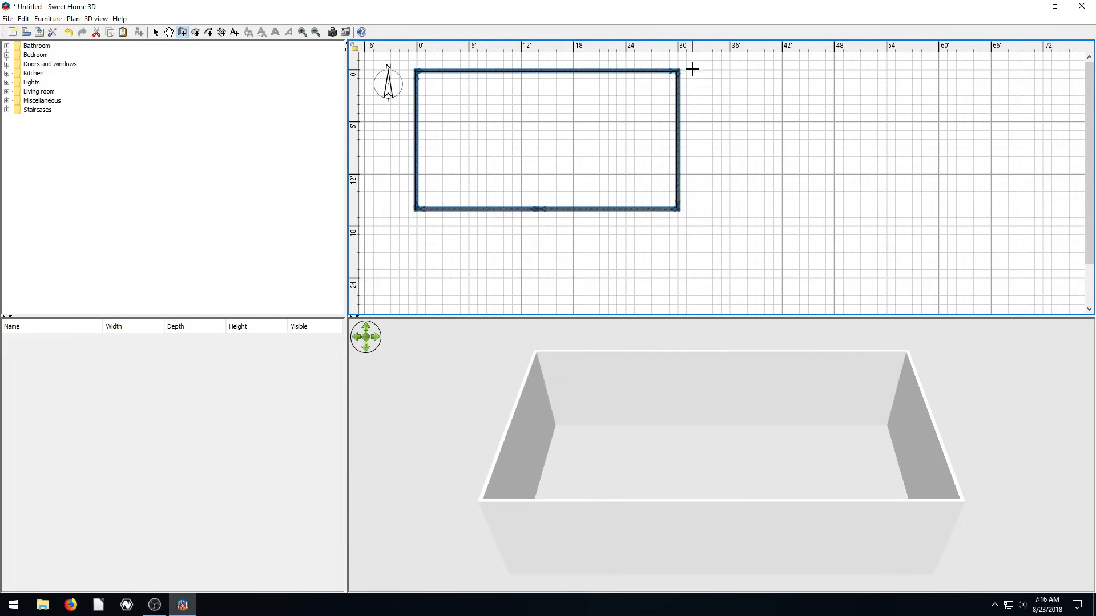
{"action": "mouse_move", "coordinate": [416, 217]}
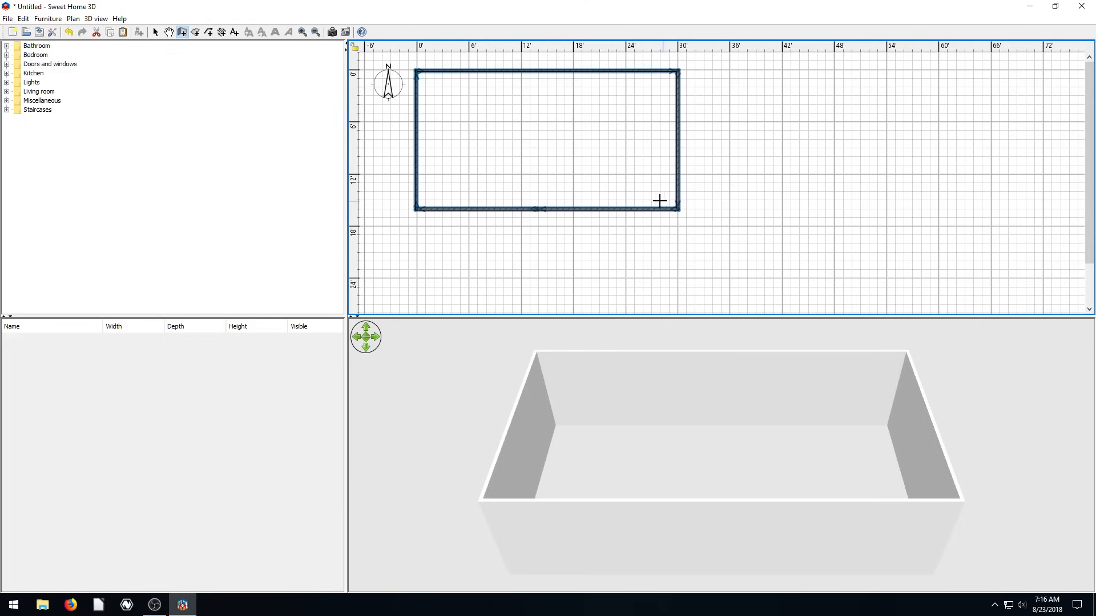
{"action": "mouse_move", "coordinate": [745, 161]}
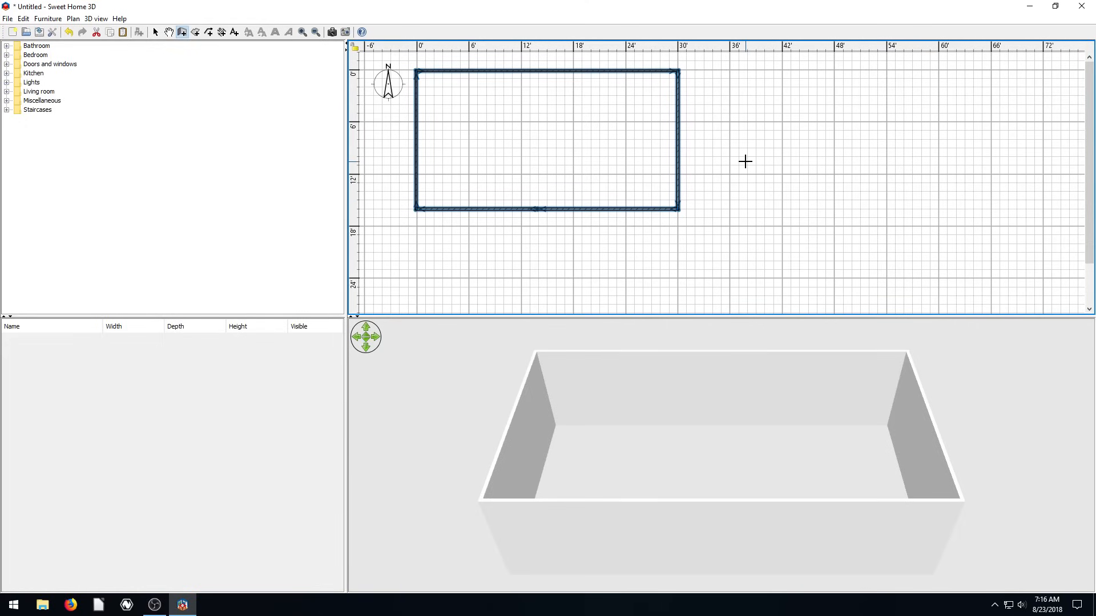
{"action": "mouse_move", "coordinate": [691, 236]}
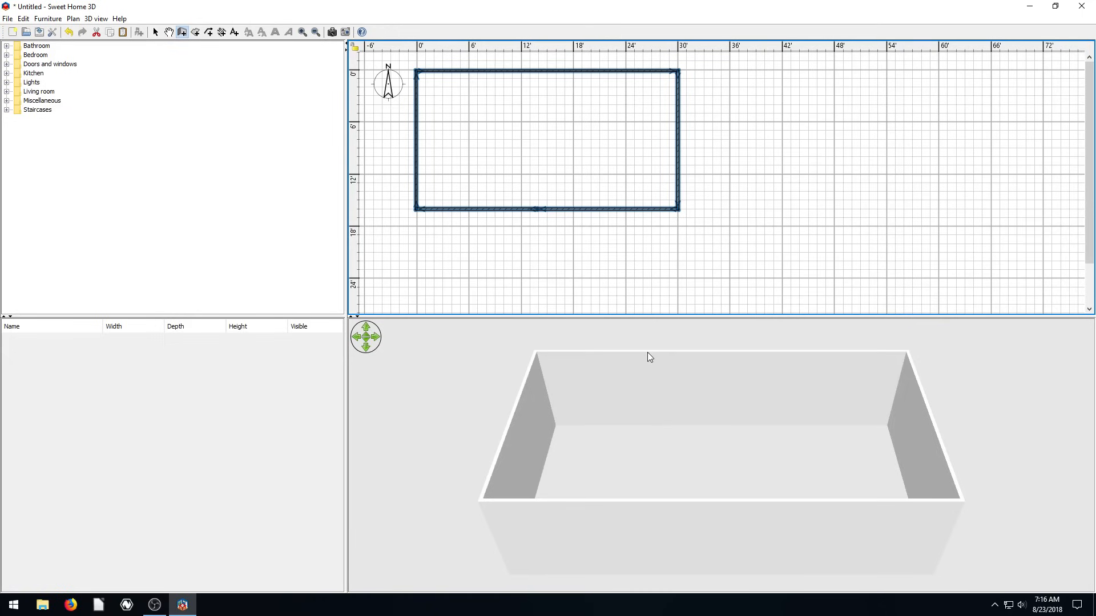
{"action": "mouse_move", "coordinate": [838, 149]}
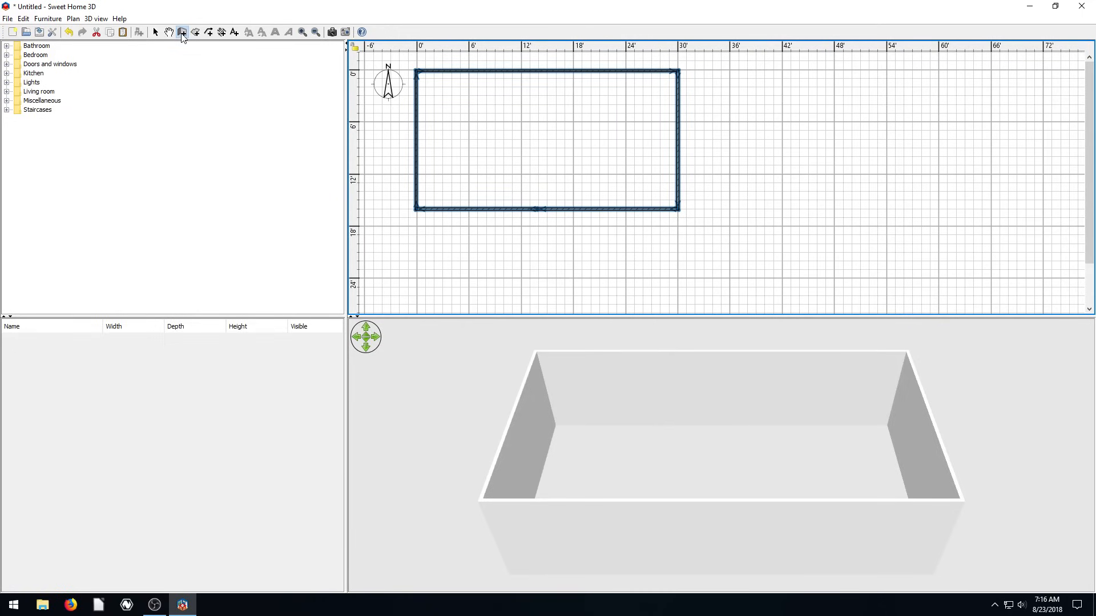
{"action": "left_click", "coordinate": [181, 32]}
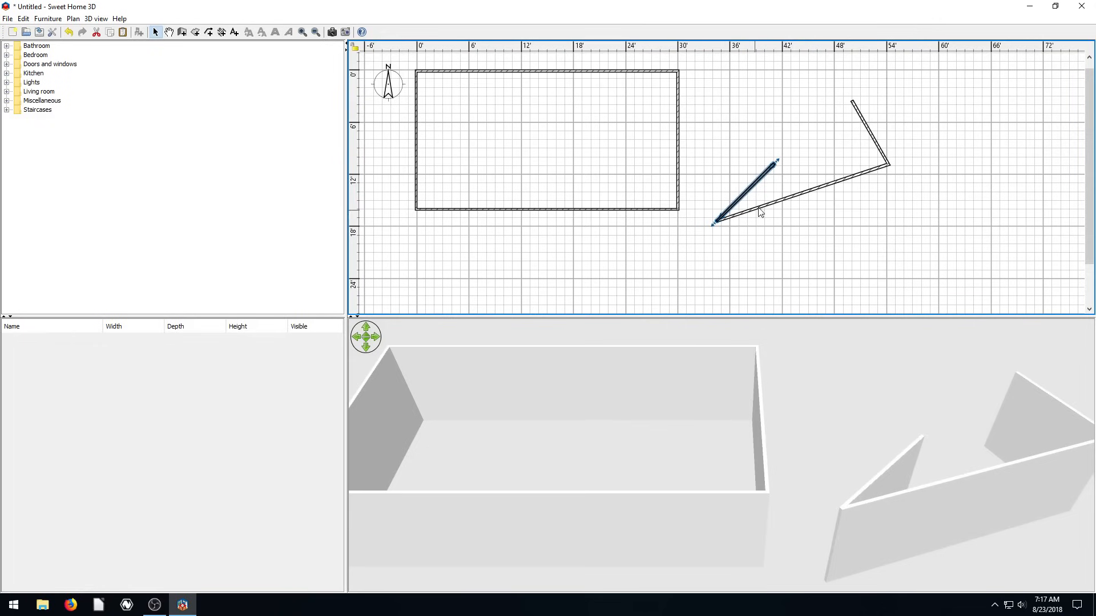
{"action": "mouse_move", "coordinate": [843, 152]}
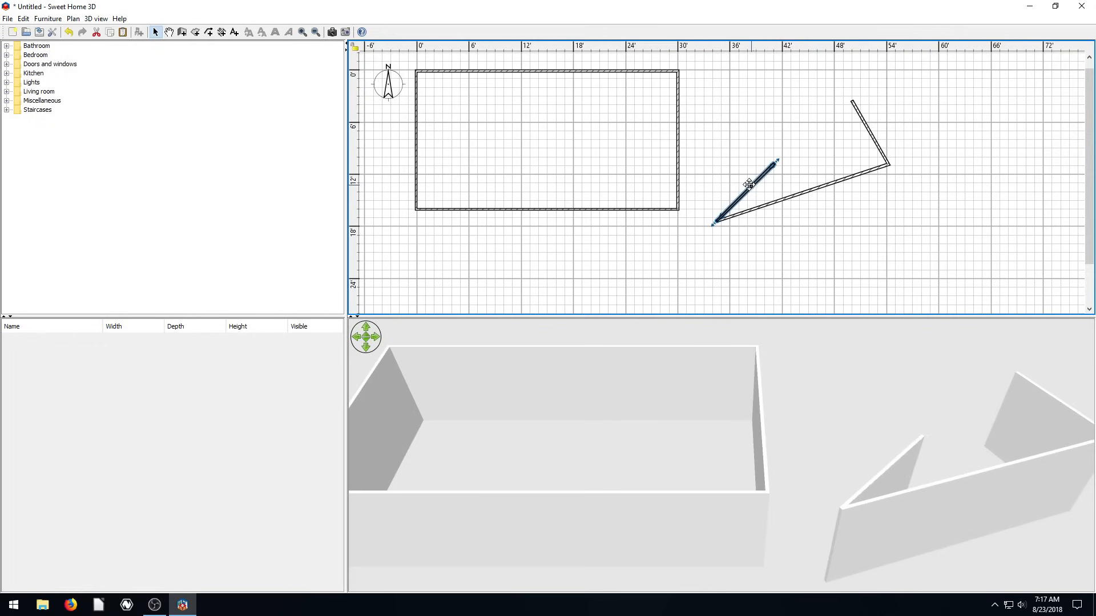
{"action": "mouse_move", "coordinate": [813, 168]}
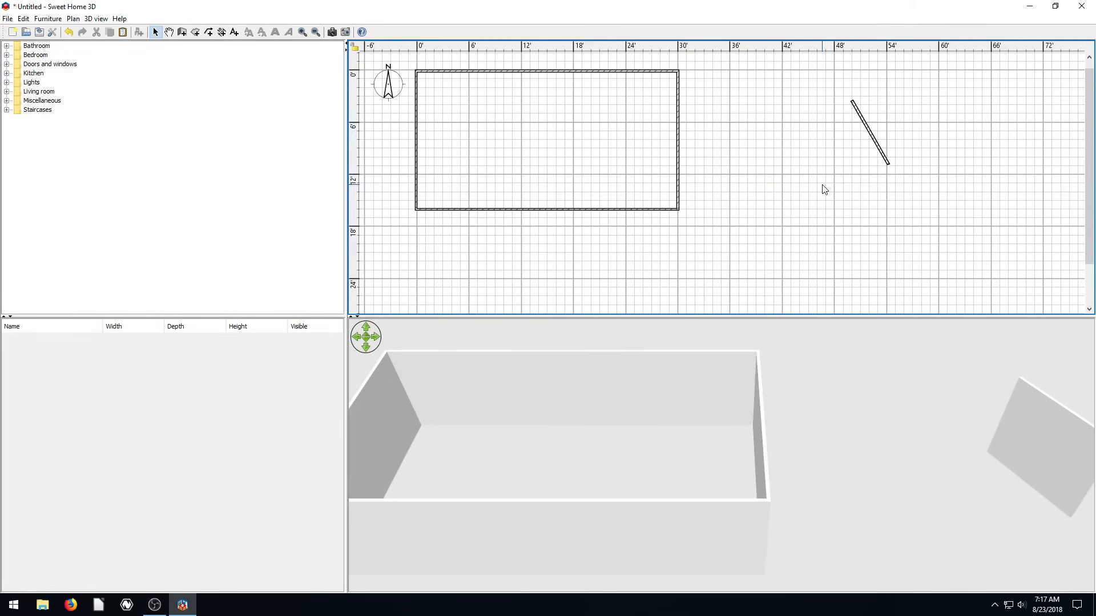
{"action": "left_click", "coordinate": [870, 134]}
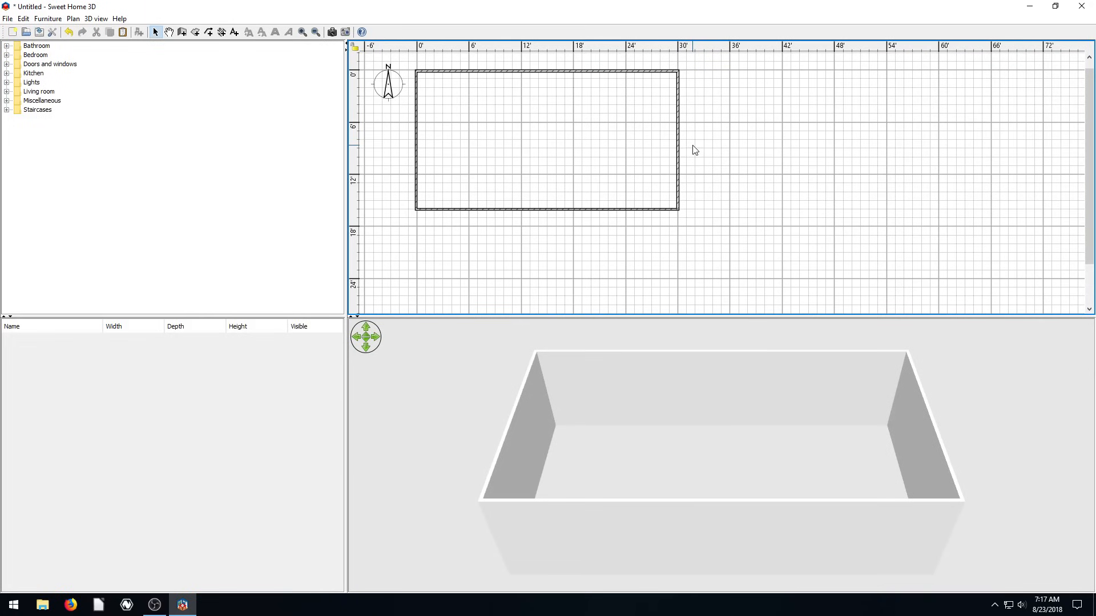
{"action": "mouse_move", "coordinate": [690, 316]}
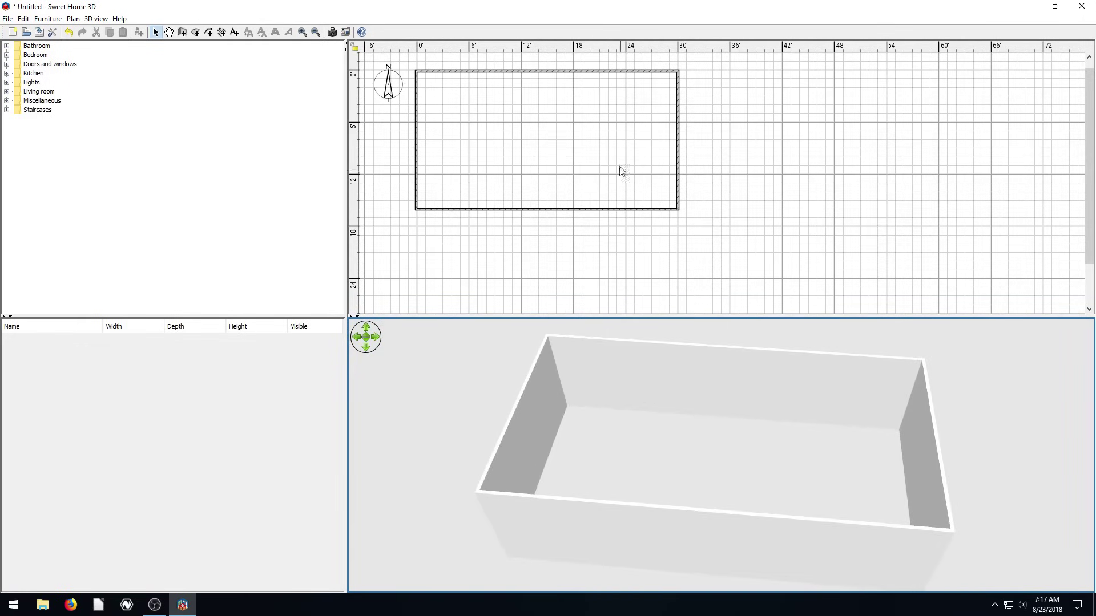
{"action": "mouse_move", "coordinate": [552, 146]}
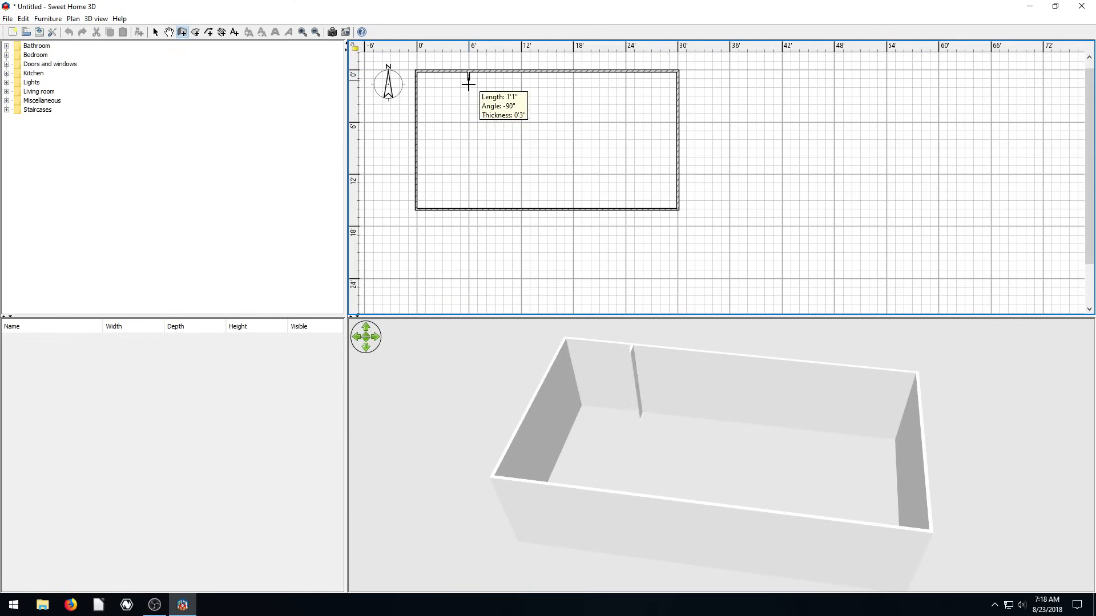
{"action": "mouse_move", "coordinate": [465, 105]}
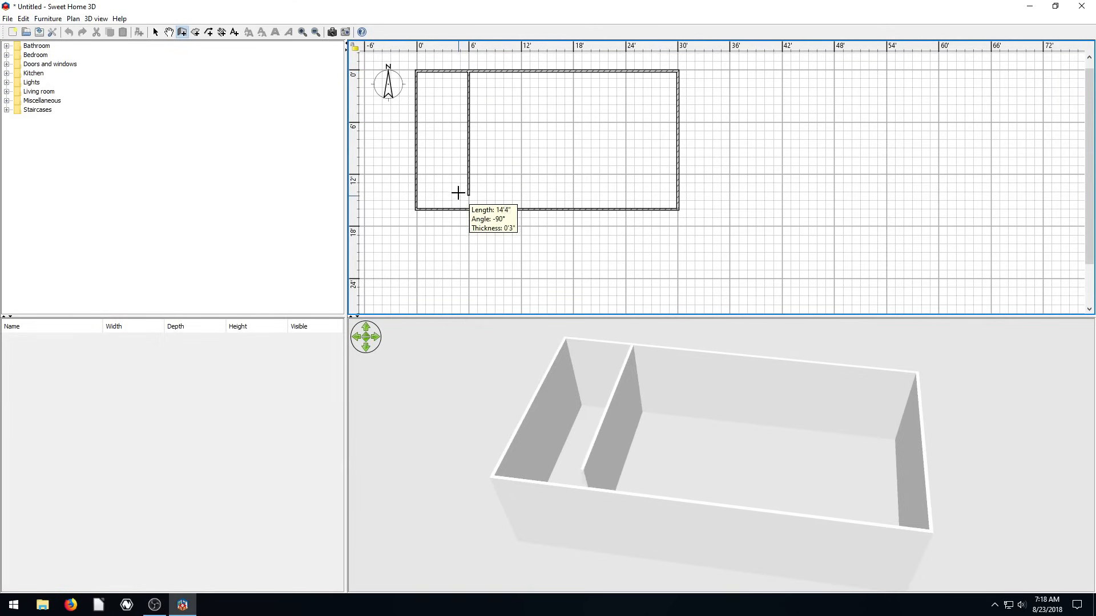
- Place the interior wall corners inside the room and end the zigzag chain from the toolbar
{"action": "left_click", "coordinate": [501, 101]}
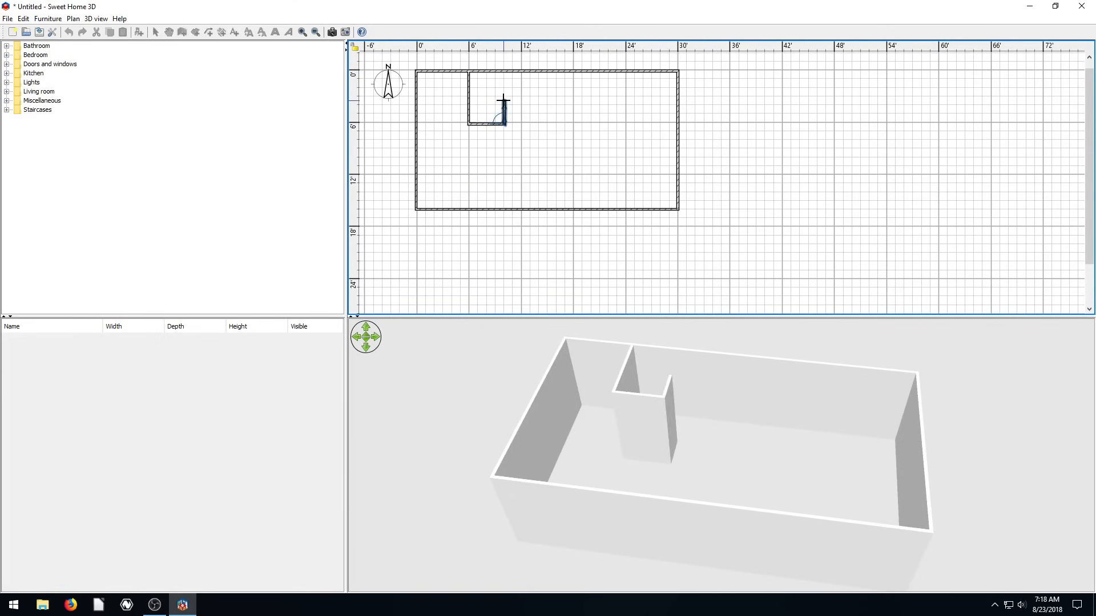
{"action": "left_click", "coordinate": [517, 185]}
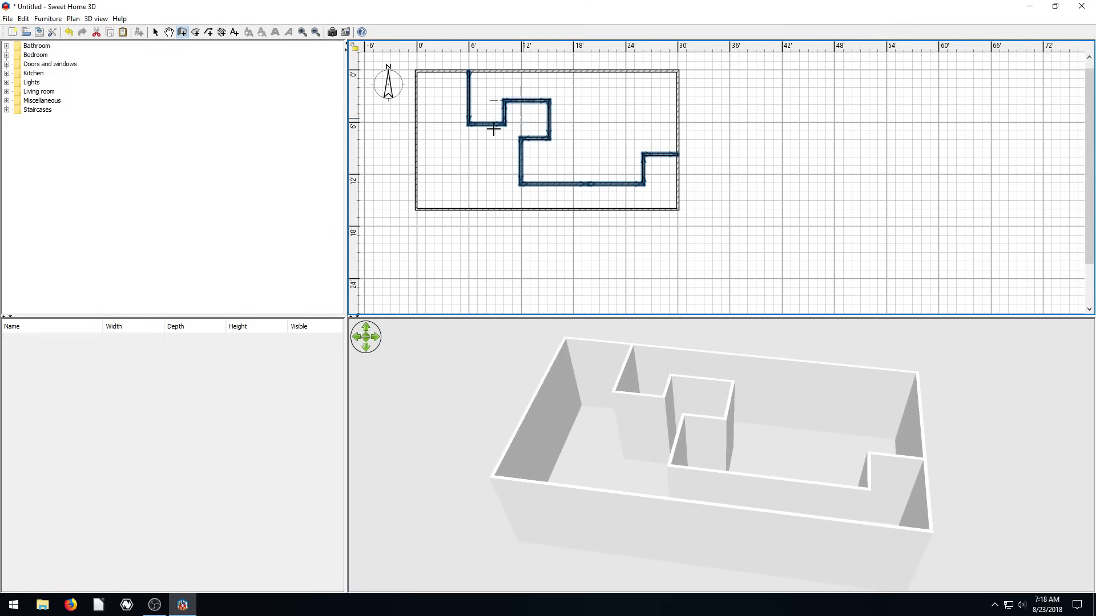
{"action": "left_click", "coordinate": [156, 32]}
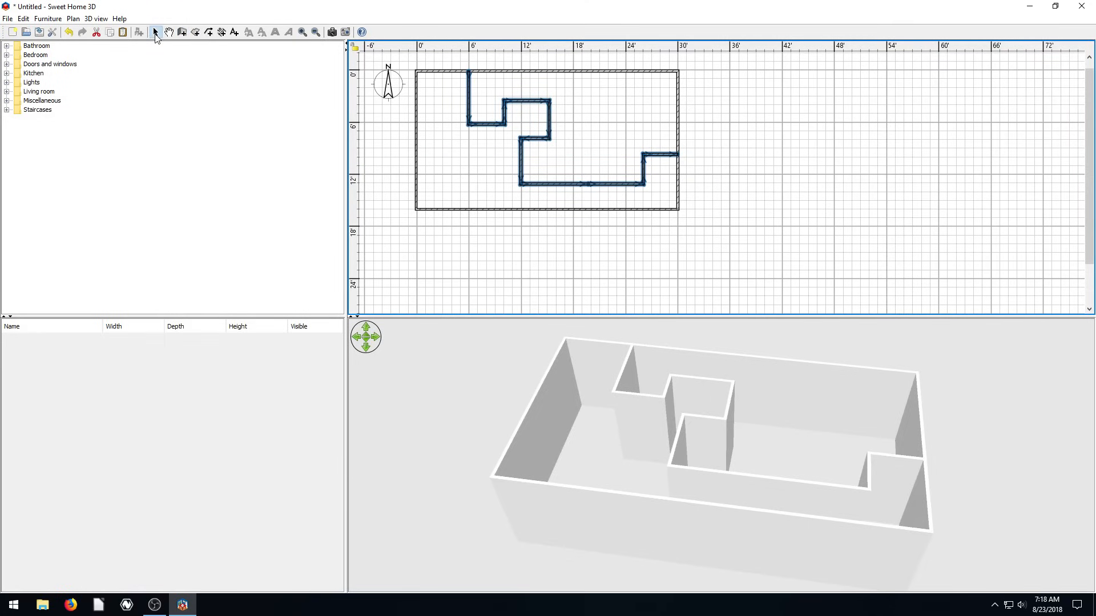
{"action": "left_click", "coordinate": [548, 184]}
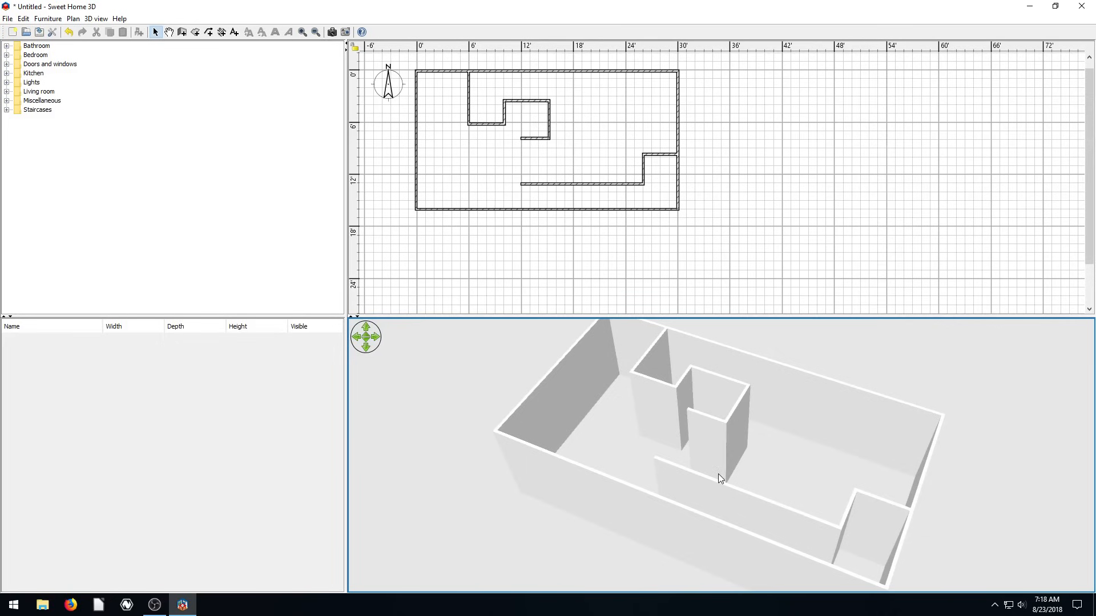
{"action": "mouse_move", "coordinate": [721, 479]}
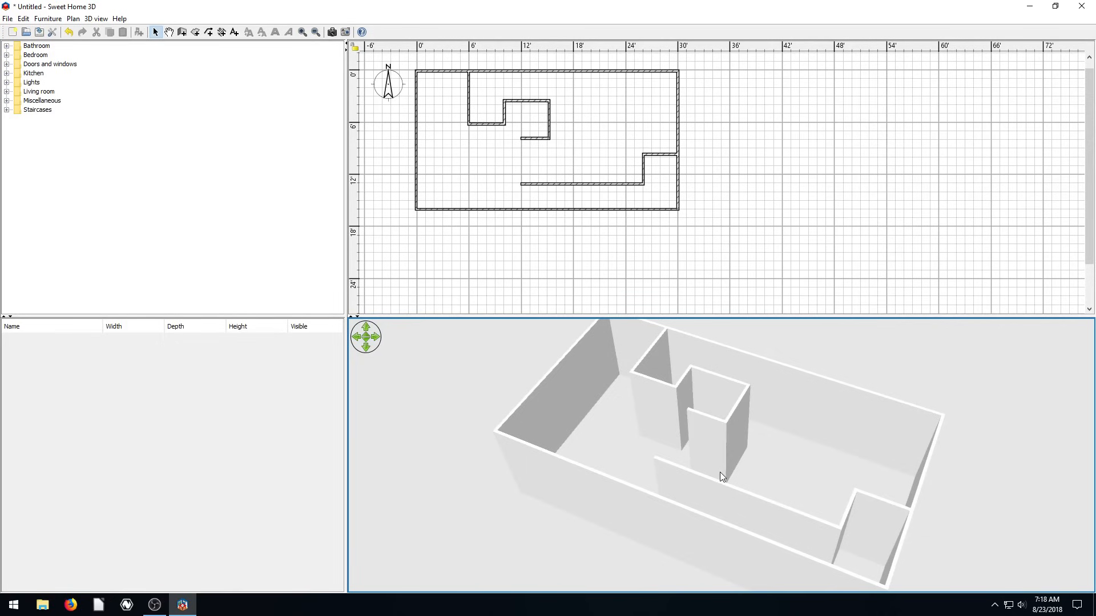
{"action": "mouse_move", "coordinate": [508, 214]}
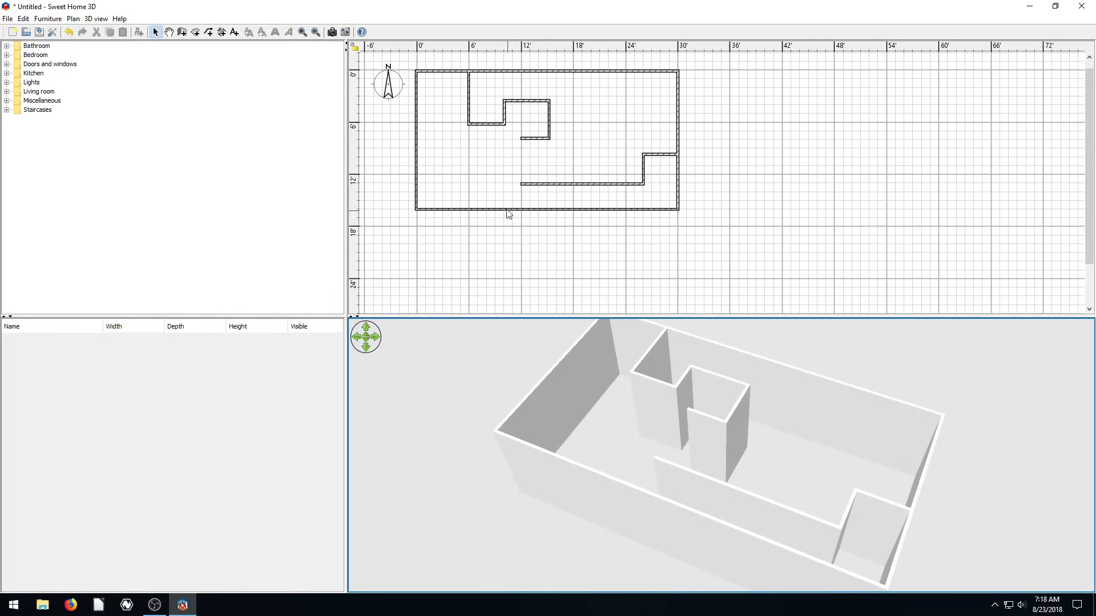
{"action": "mouse_move", "coordinate": [577, 110]}
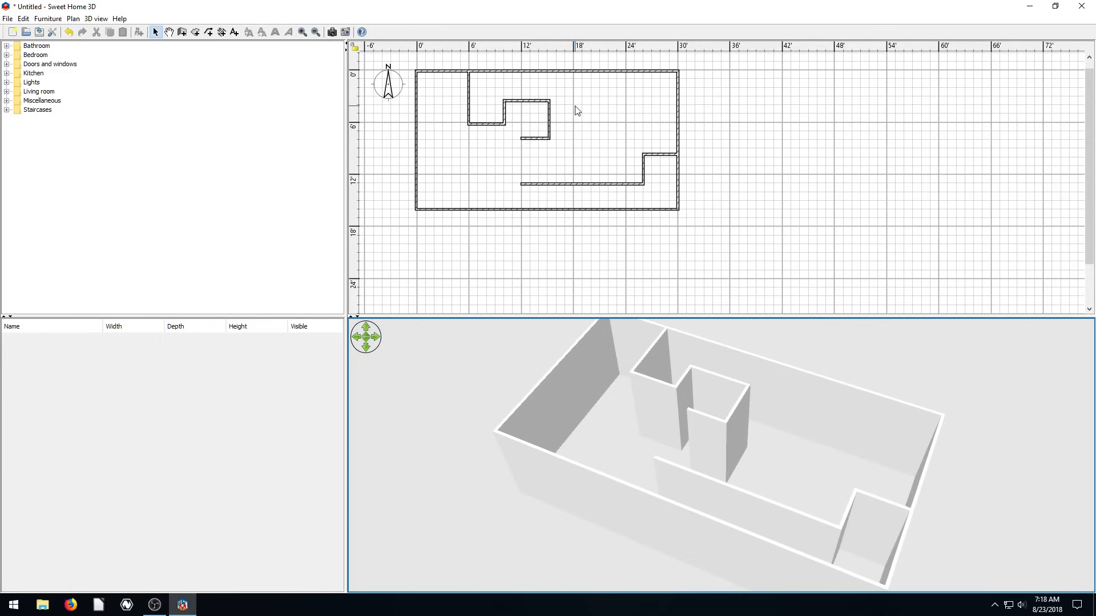
{"action": "mouse_move", "coordinate": [654, 62]}
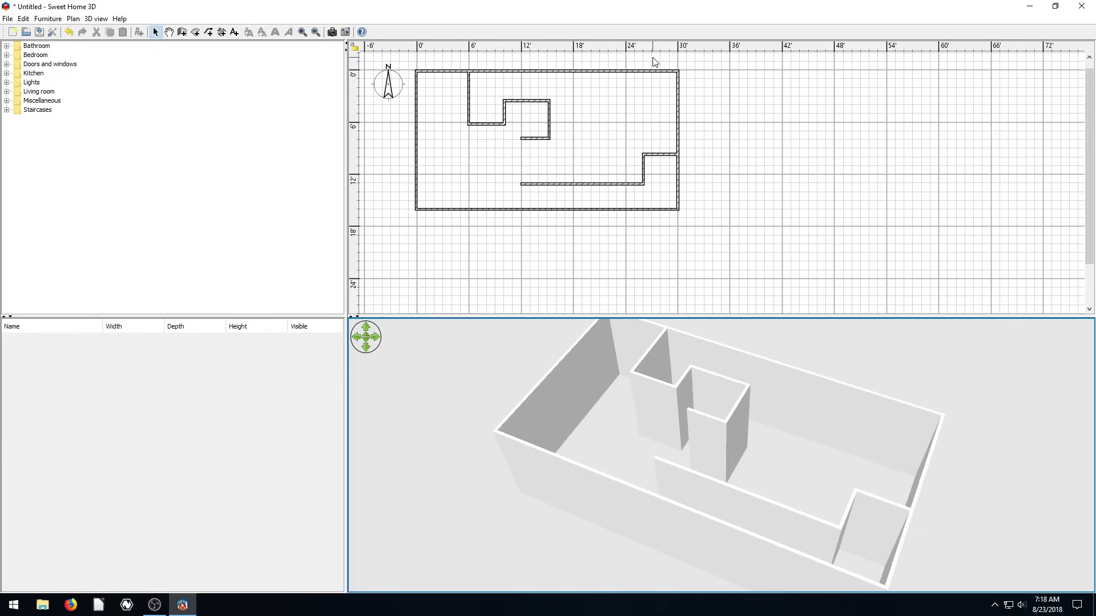
{"action": "mouse_move", "coordinate": [644, 56]}
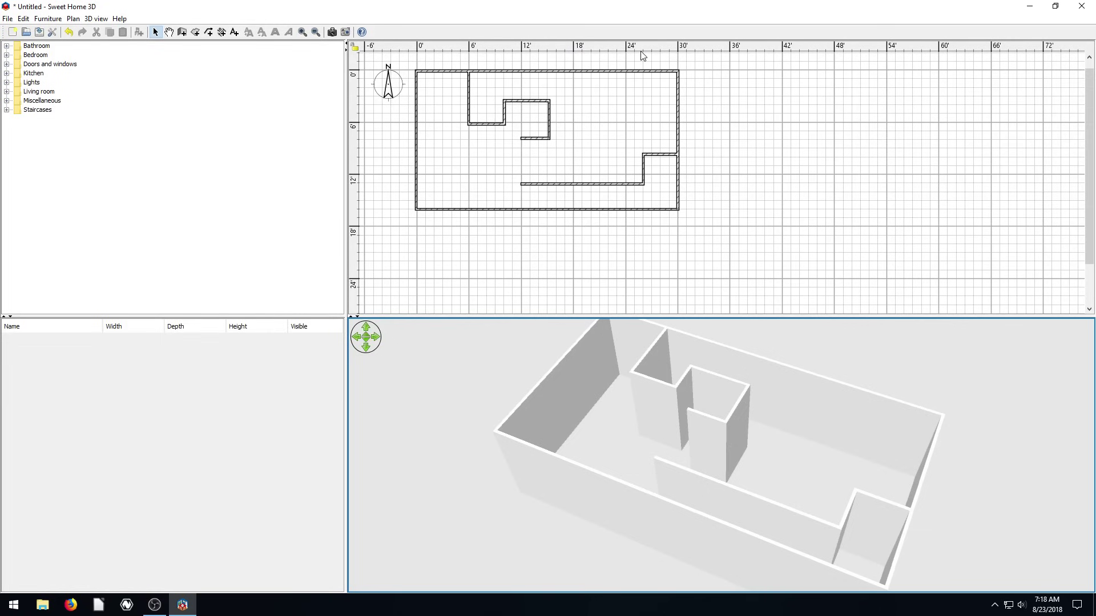
- Reactivate the Create walls tool and dismiss its tip
{"action": "left_click", "coordinate": [182, 32]}
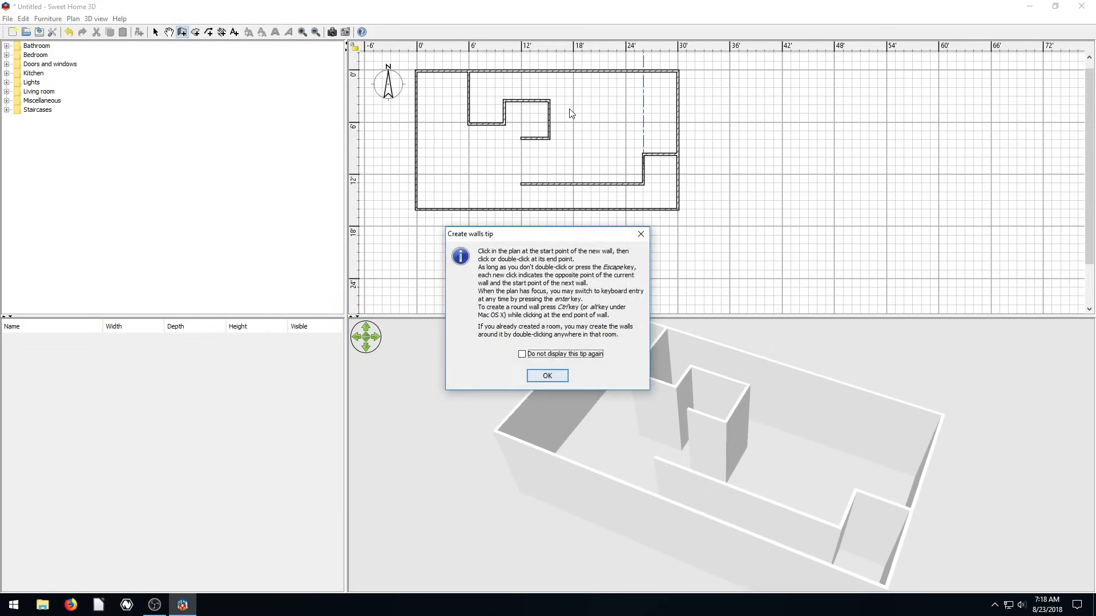
{"action": "left_click", "coordinate": [547, 376]}
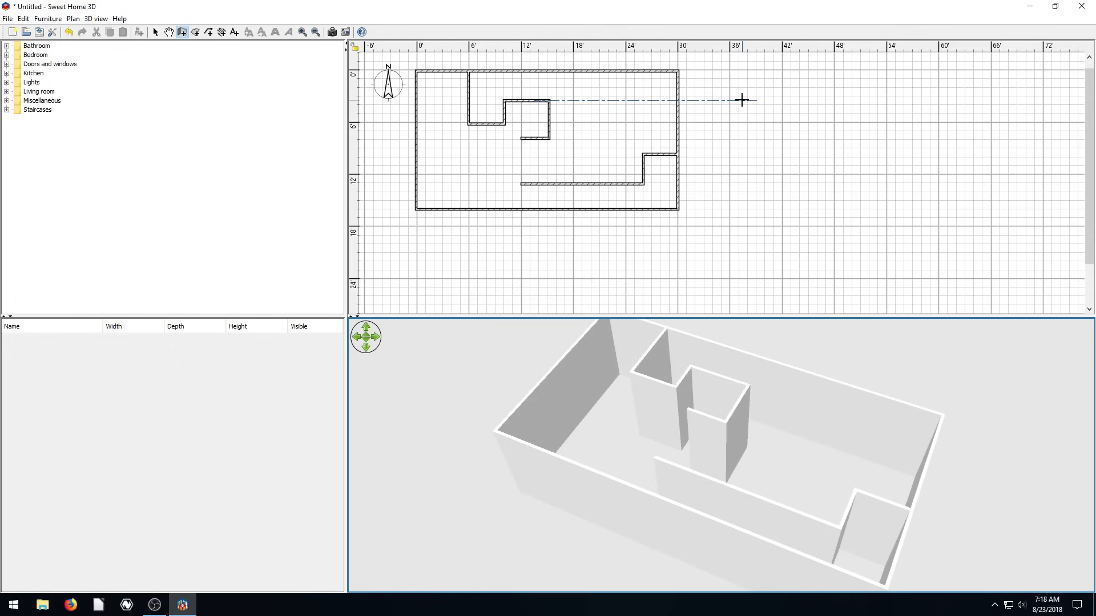
{"action": "mouse_move", "coordinate": [731, 69]}
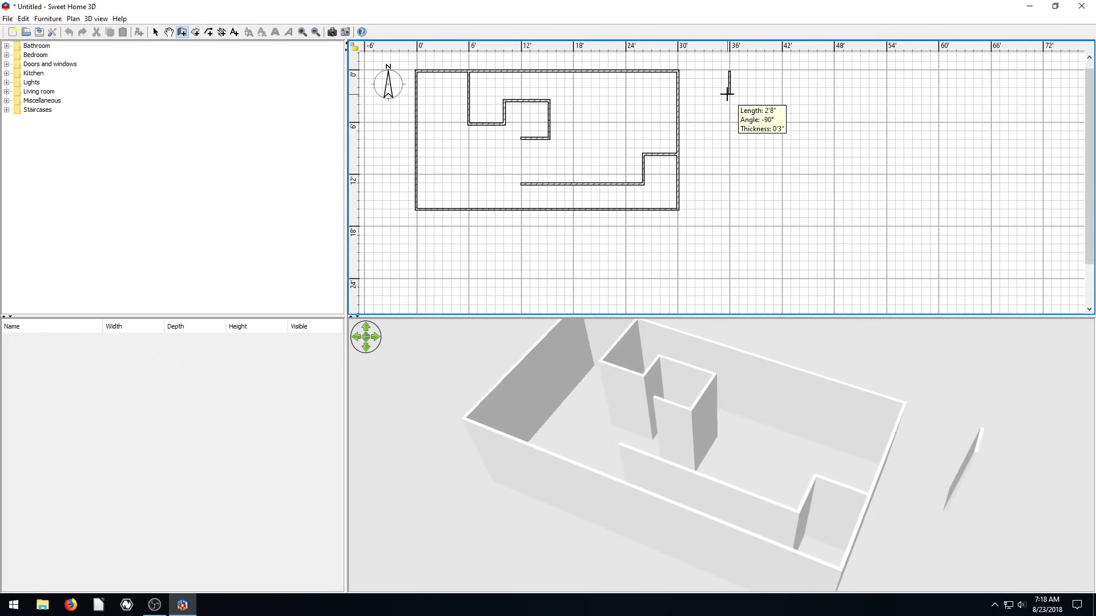
{"action": "mouse_move", "coordinate": [725, 125]}
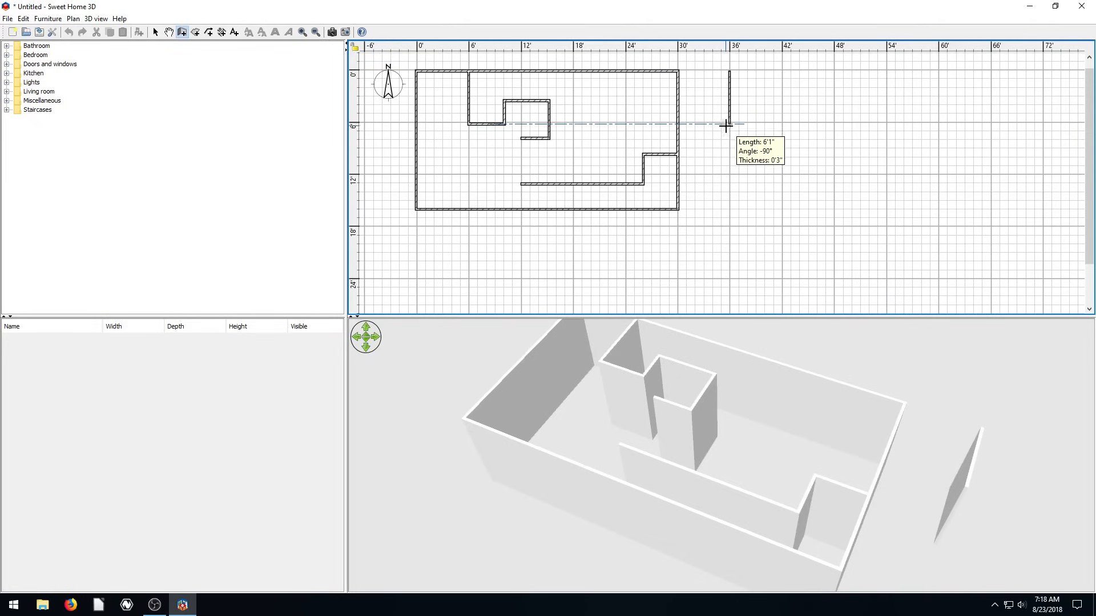
{"action": "mouse_move", "coordinate": [726, 197]}
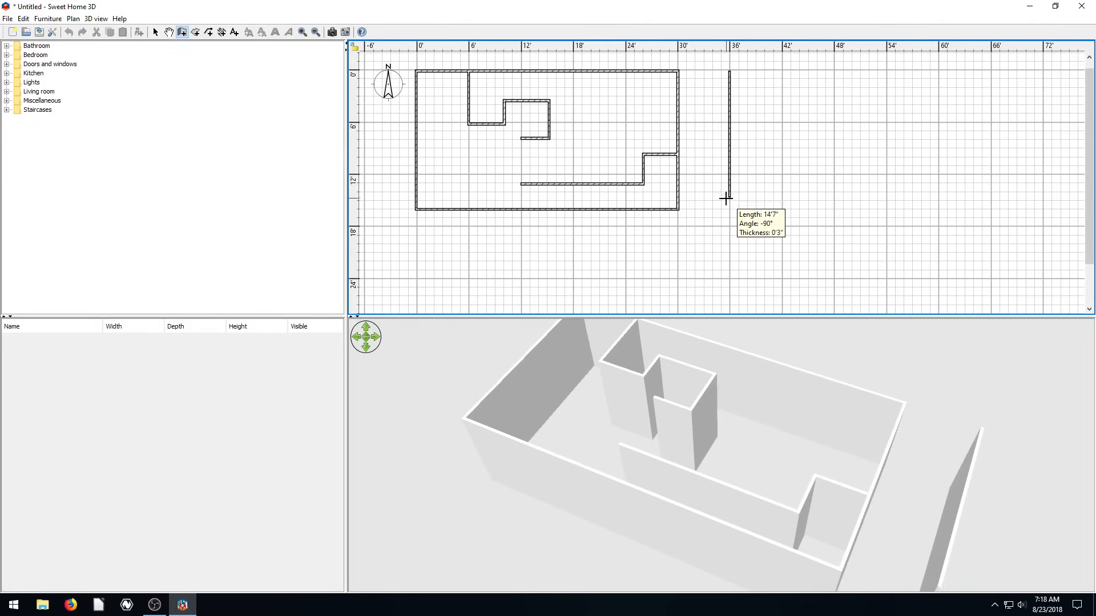
{"action": "mouse_move", "coordinate": [725, 191]}
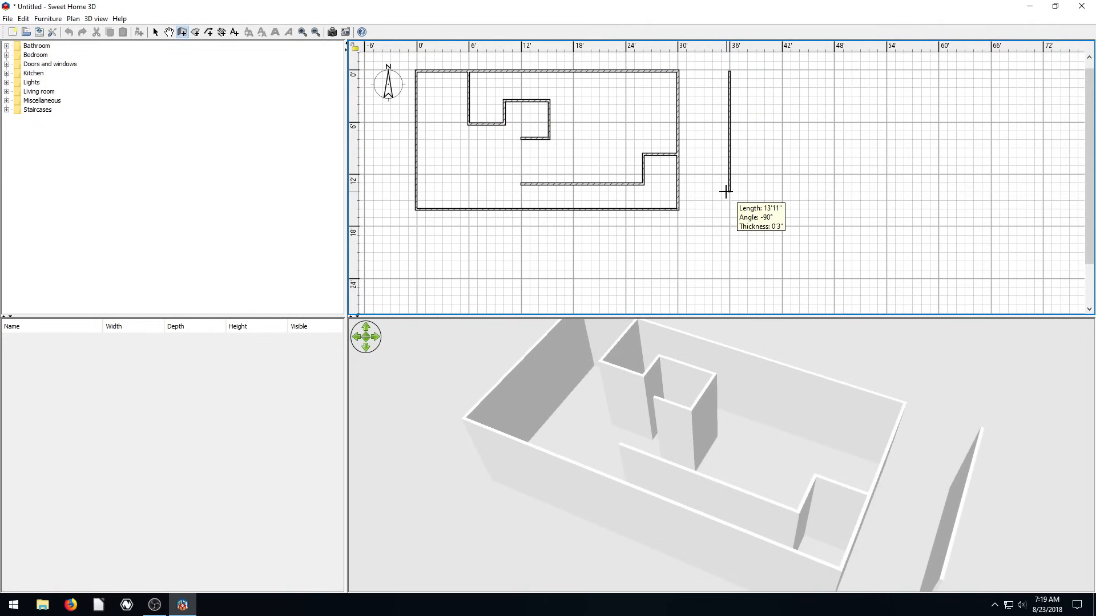
{"action": "mouse_move", "coordinate": [726, 191]}
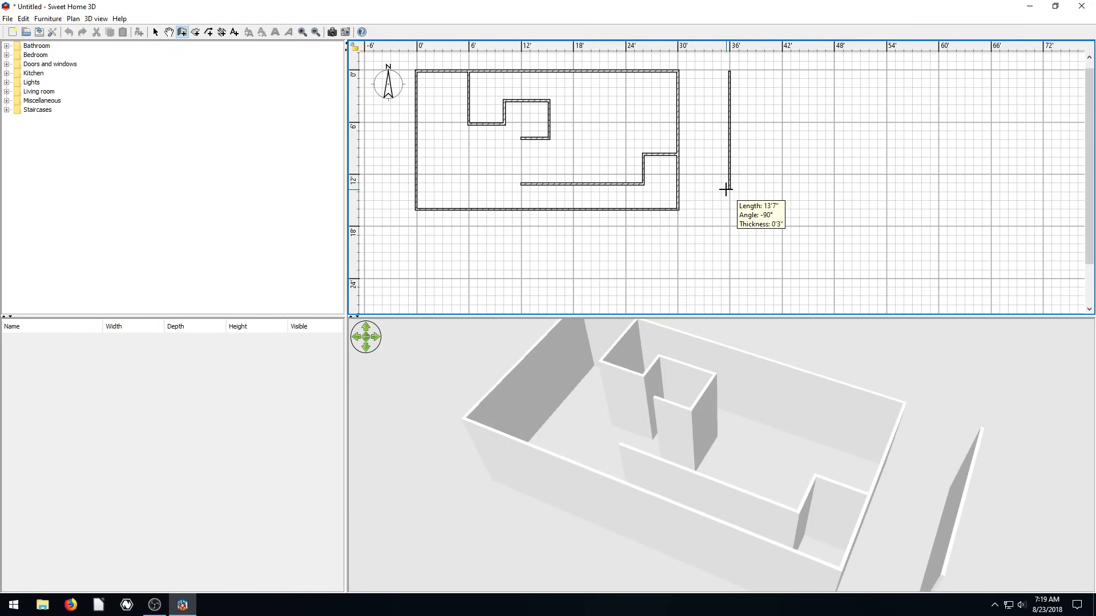
{"action": "mouse_move", "coordinate": [779, 73]}
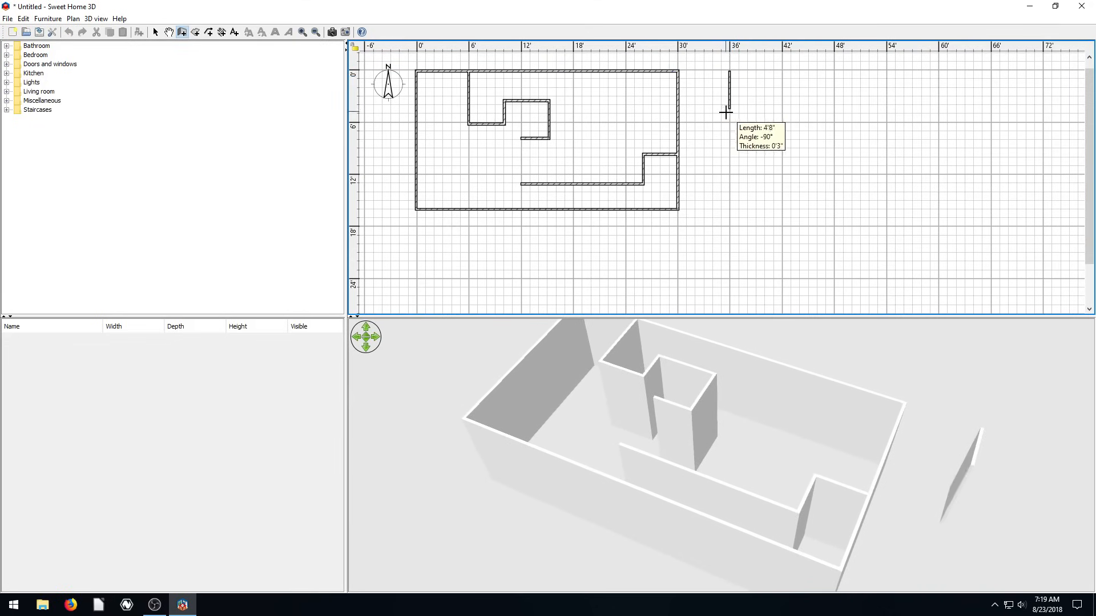
{"action": "mouse_move", "coordinate": [783, 130]}
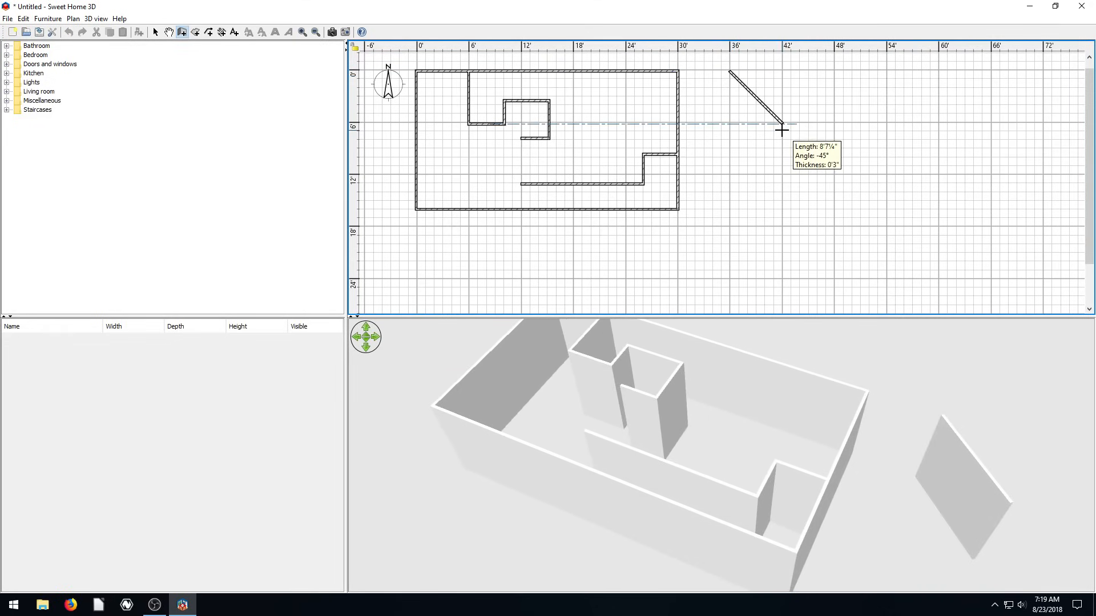
{"action": "mouse_move", "coordinate": [788, 131]}
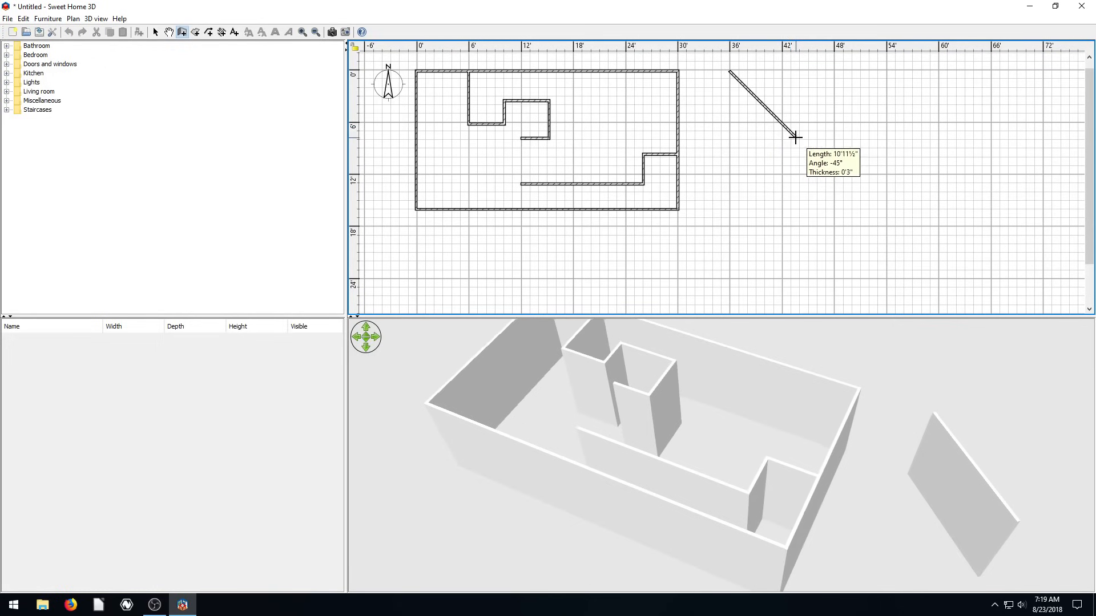
{"action": "mouse_move", "coordinate": [794, 137]}
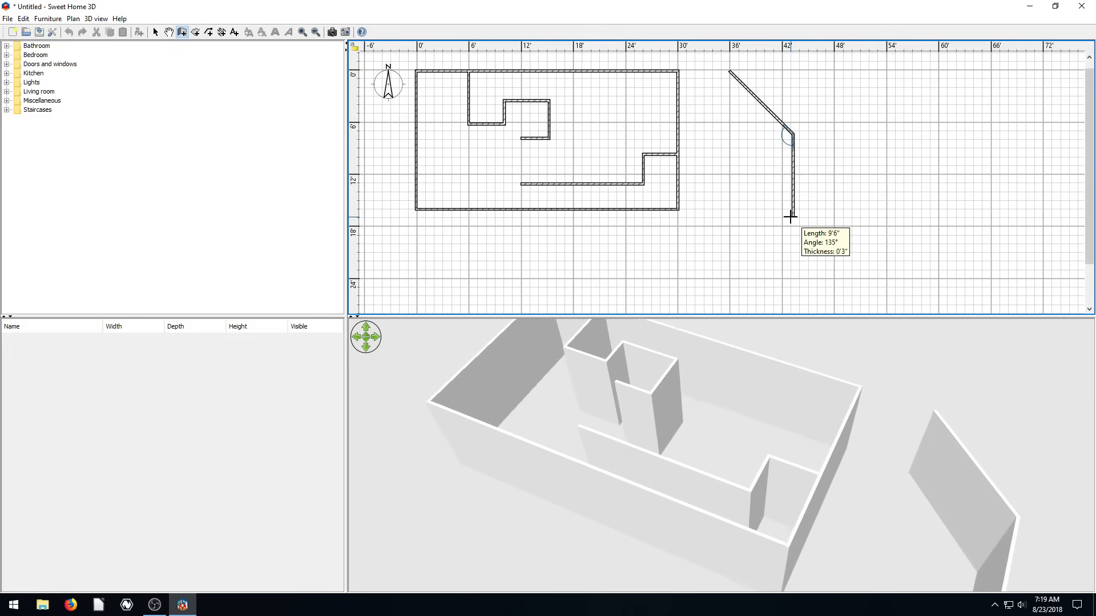
{"action": "mouse_move", "coordinate": [732, 181]}
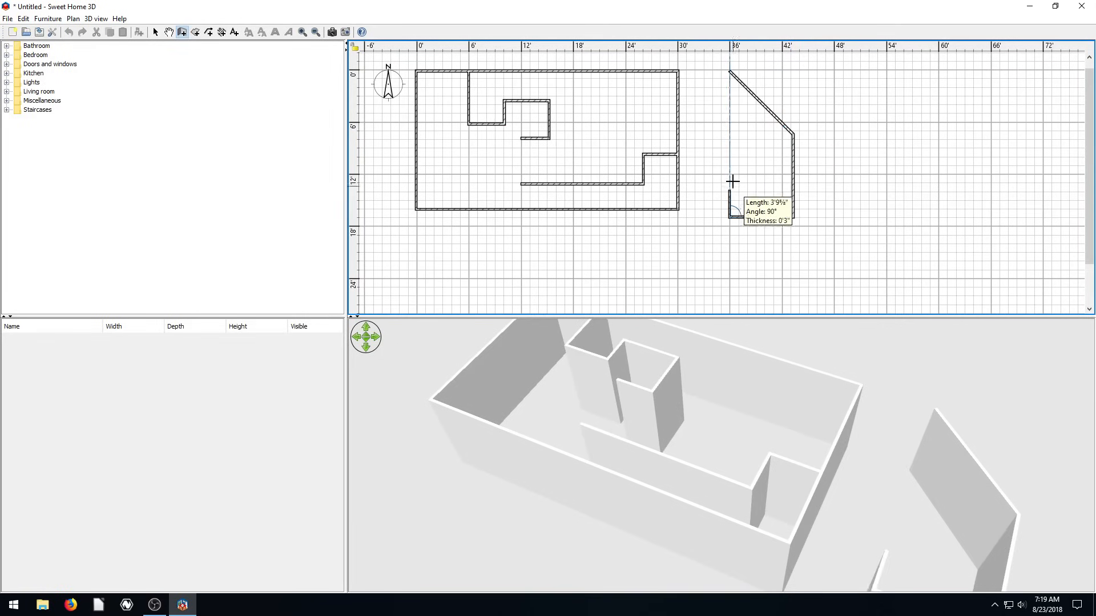
{"action": "mouse_move", "coordinate": [729, 147]}
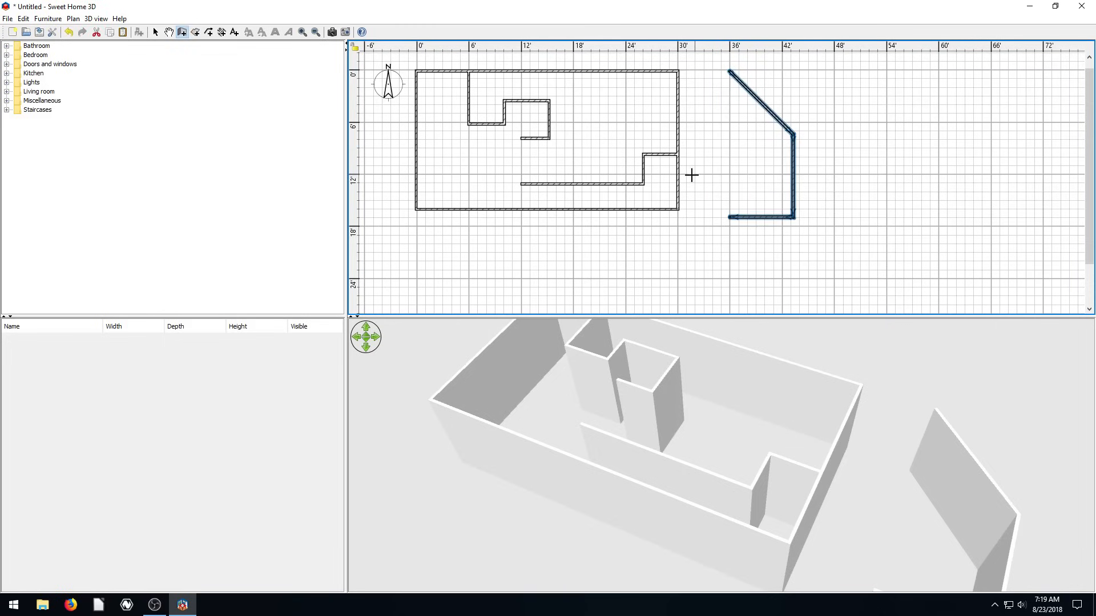
{"action": "mouse_move", "coordinate": [159, 32]}
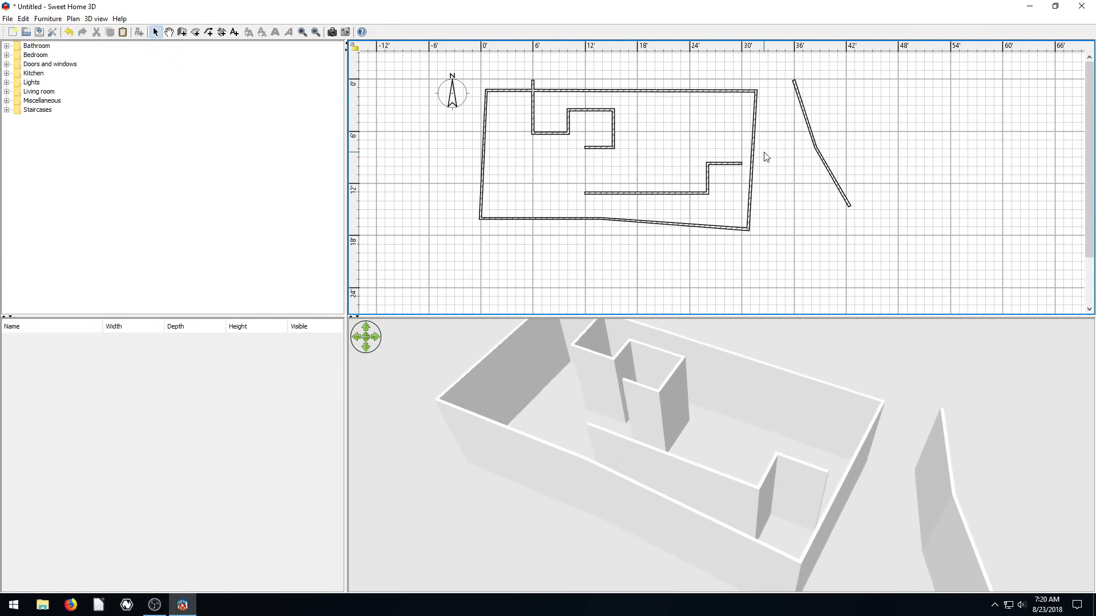
{"action": "mouse_move", "coordinate": [758, 147]}
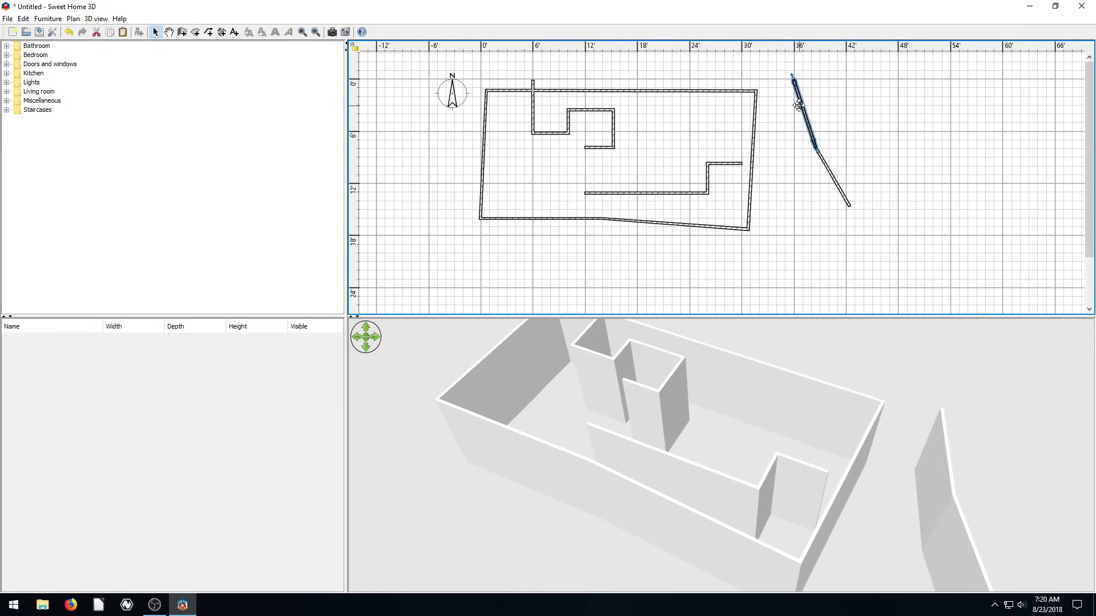
{"action": "mouse_move", "coordinate": [832, 177]}
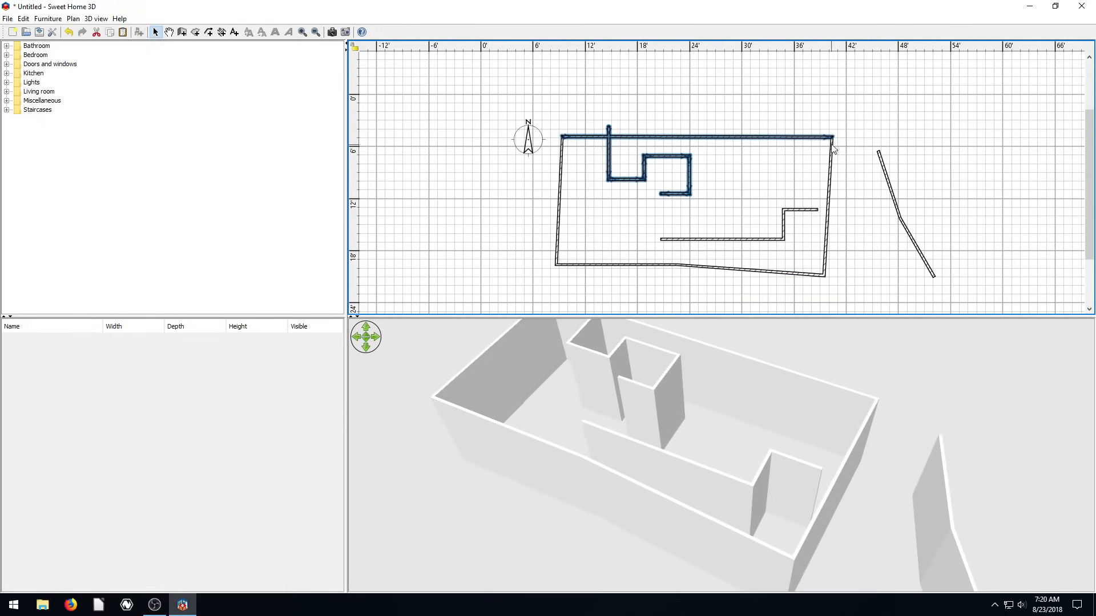
{"action": "mouse_move", "coordinate": [775, 146]}
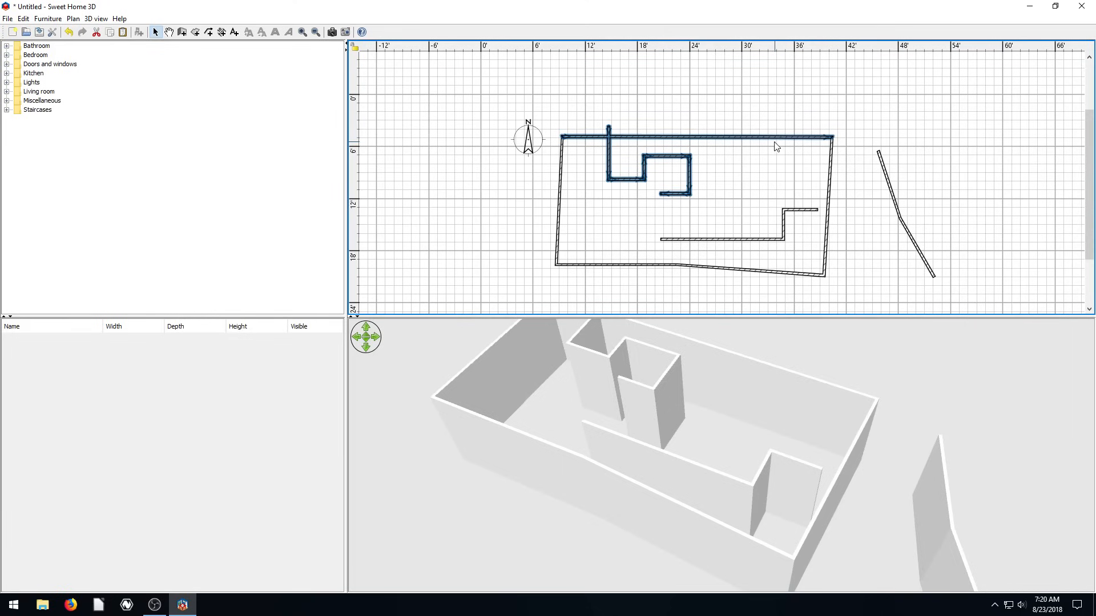
- Select and delete the zigzag interior walls, then select the room's top wall
{"action": "left_click", "coordinate": [699, 139]}
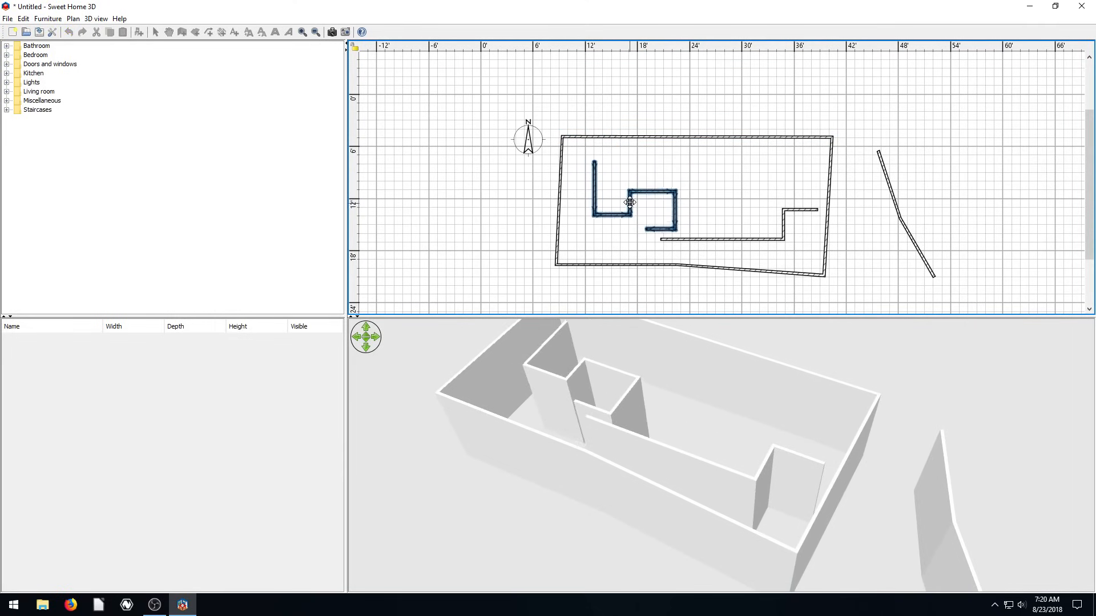
{"action": "left_click", "coordinate": [509, 211]}
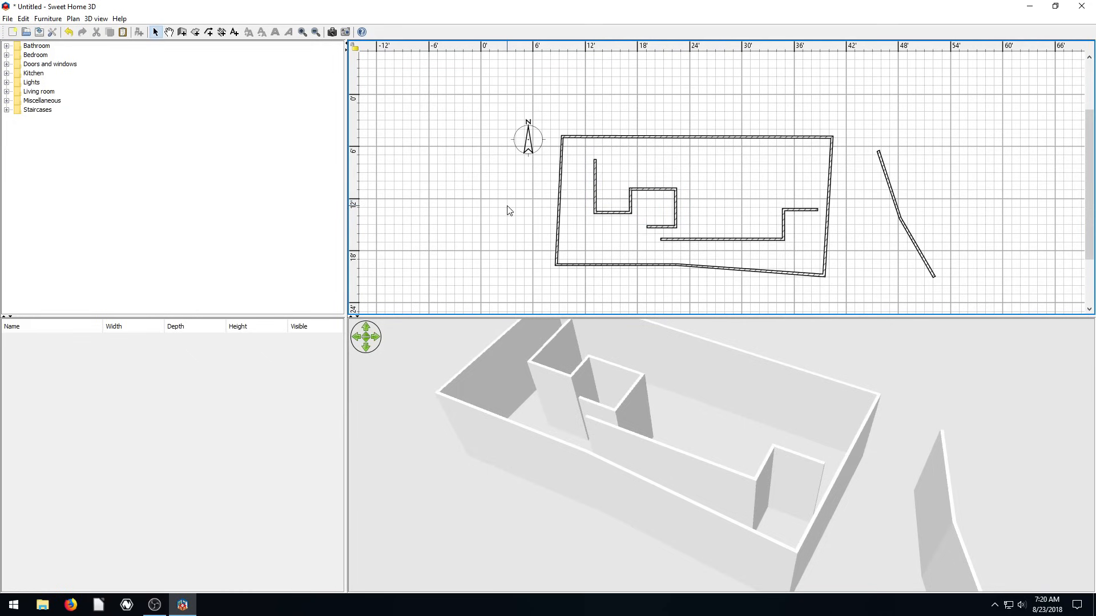
{"action": "mouse_move", "coordinate": [564, 152]}
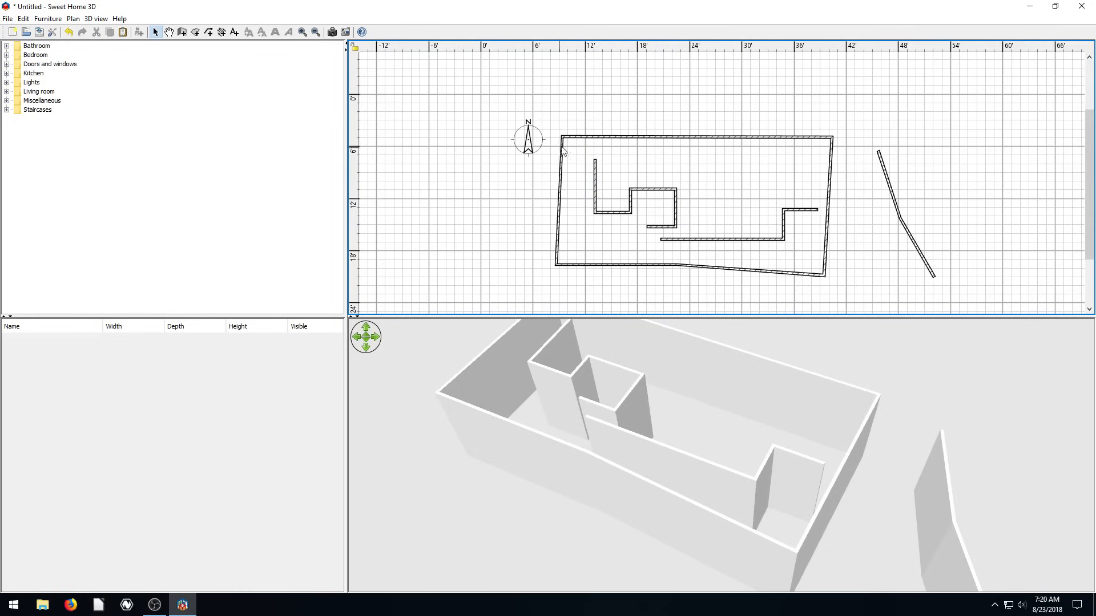
{"action": "left_click", "coordinate": [622, 203]}
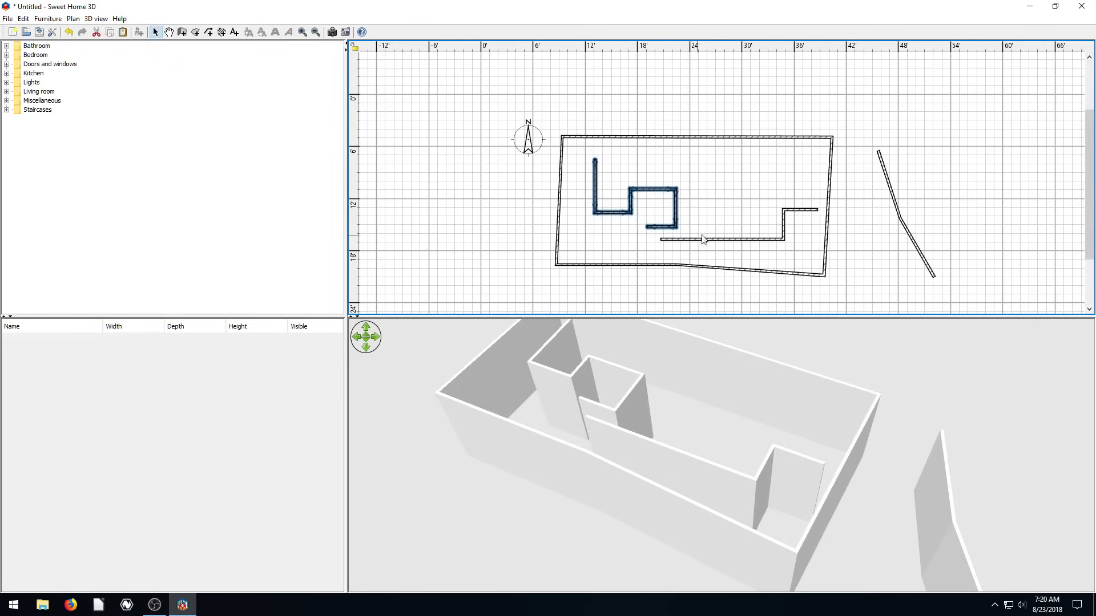
{"action": "key", "text": "Delete"}
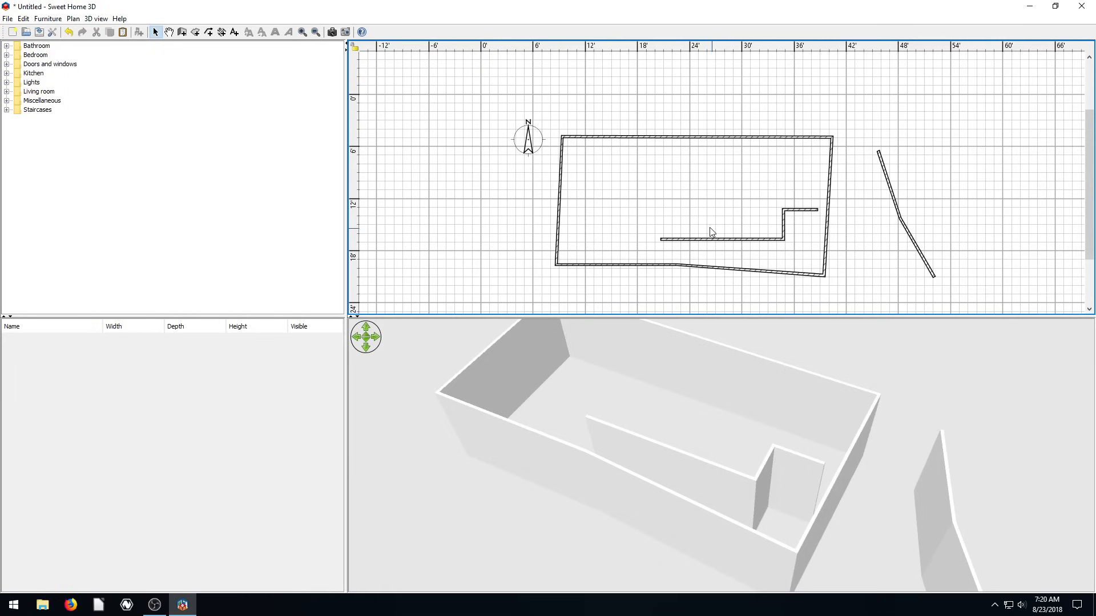
{"action": "mouse_move", "coordinate": [759, 262]}
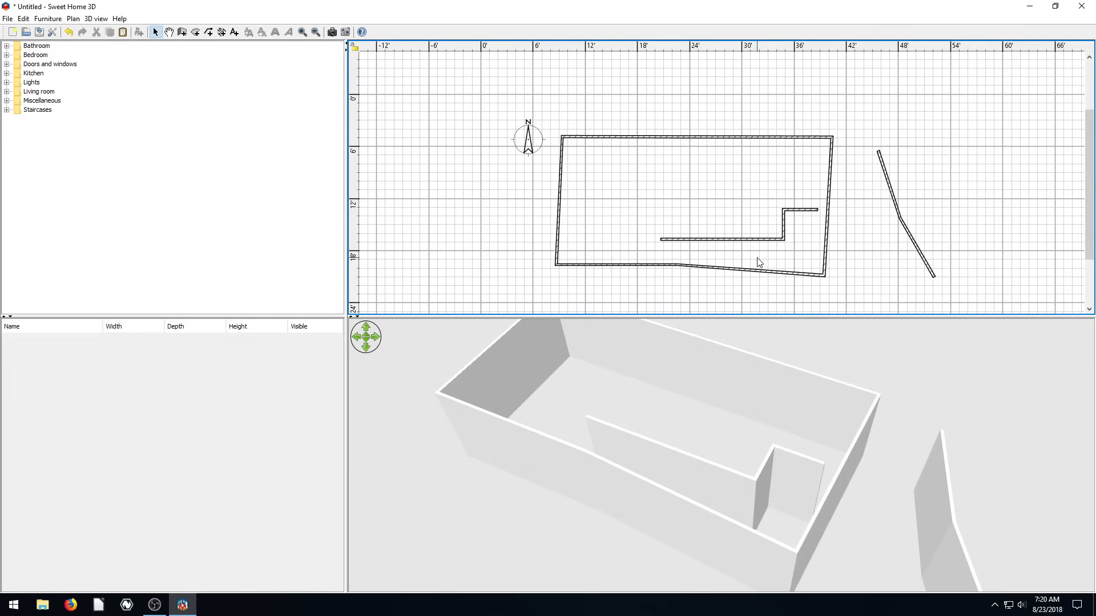
{"action": "left_click", "coordinate": [695, 138]}
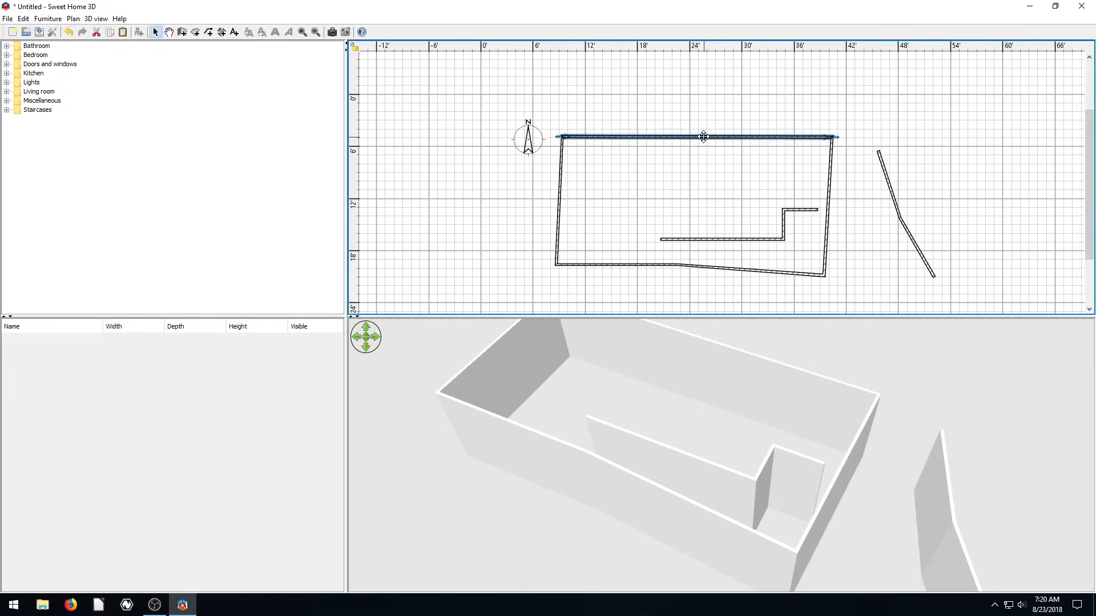